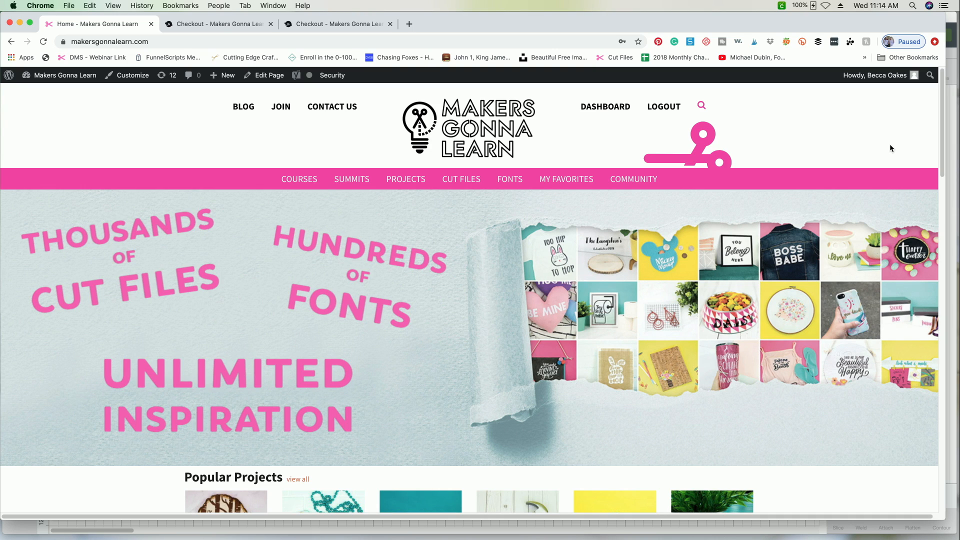
mouse_move(517, 149)
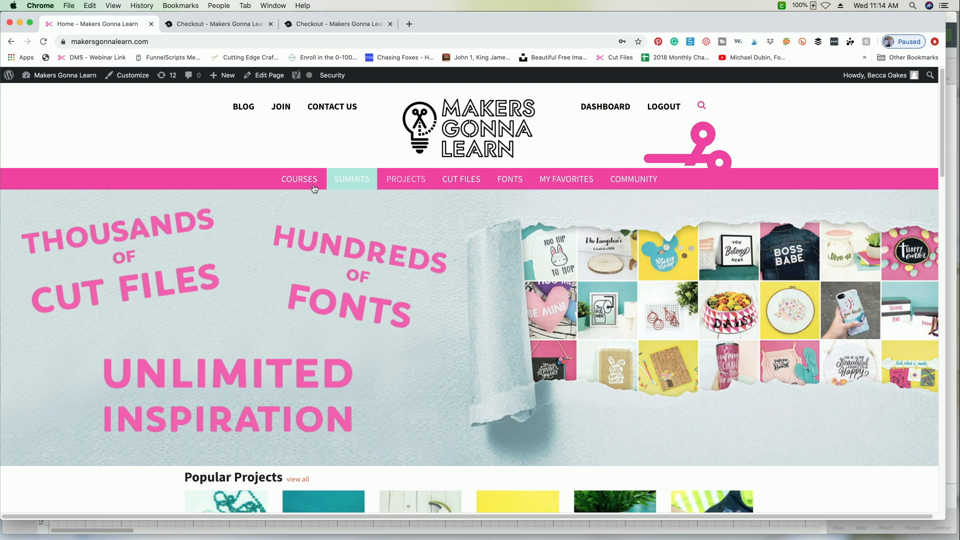
mouse_move(299, 179)
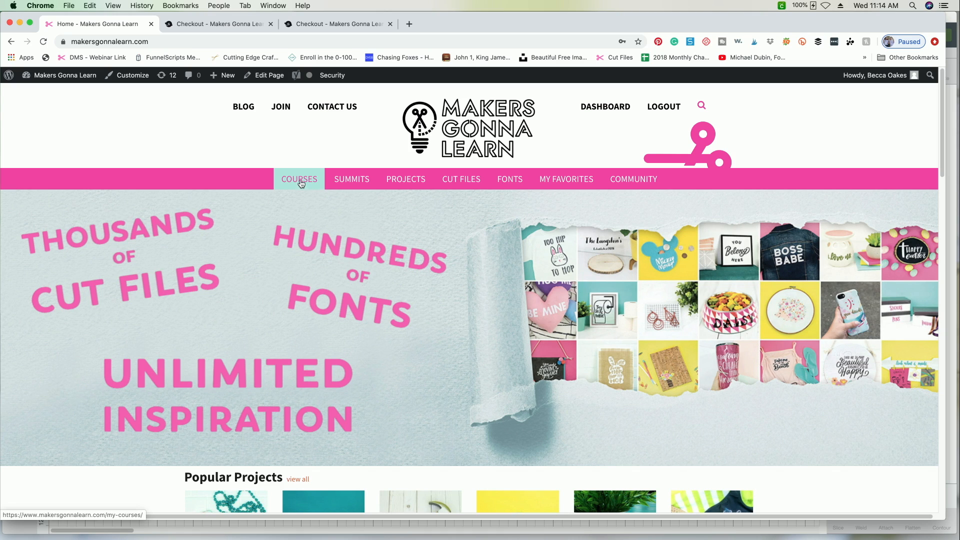
mouse_move(351, 179)
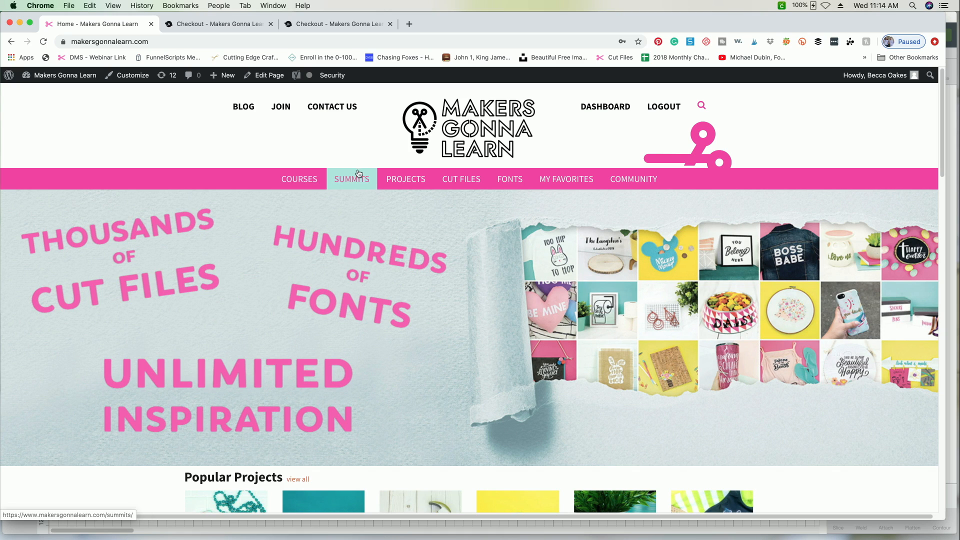
mouse_move(360, 186)
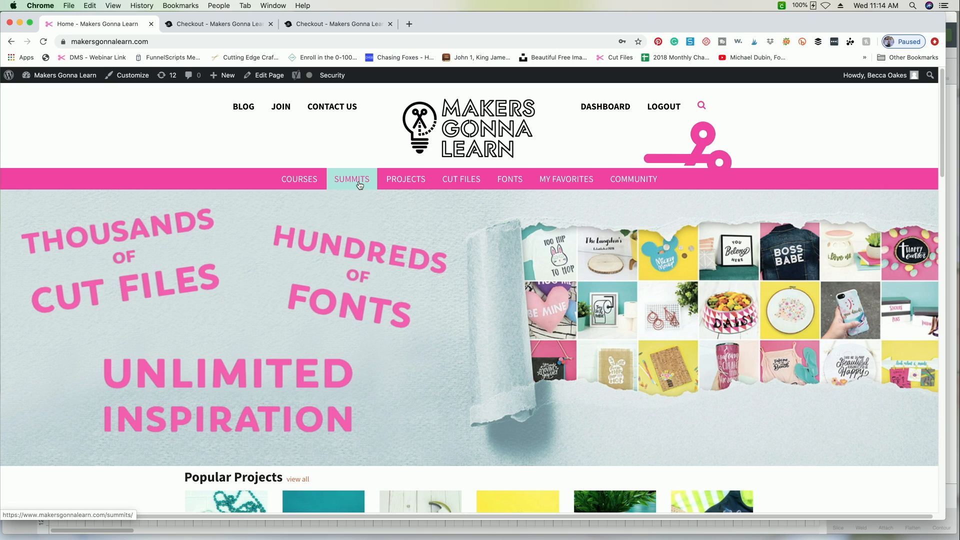
mouse_move(405, 179)
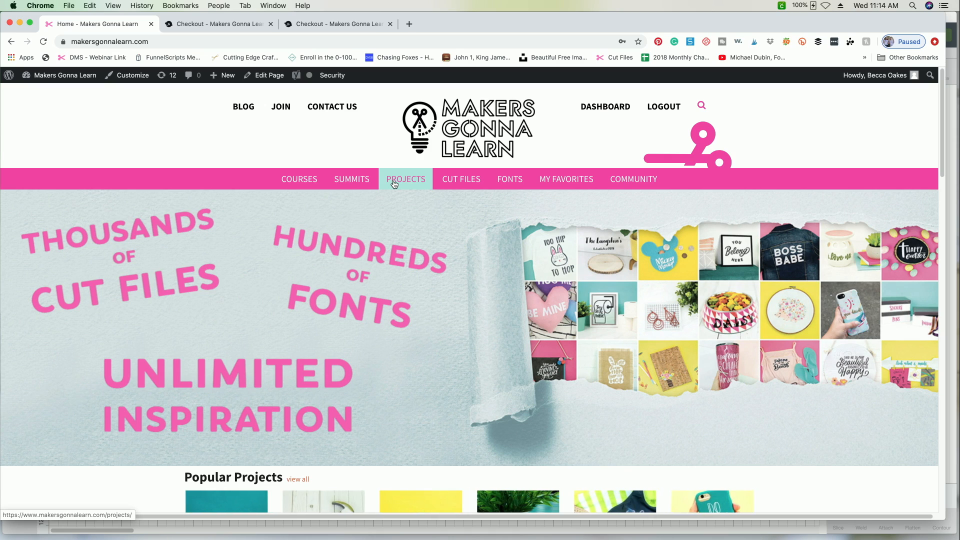
mouse_move(460, 179)
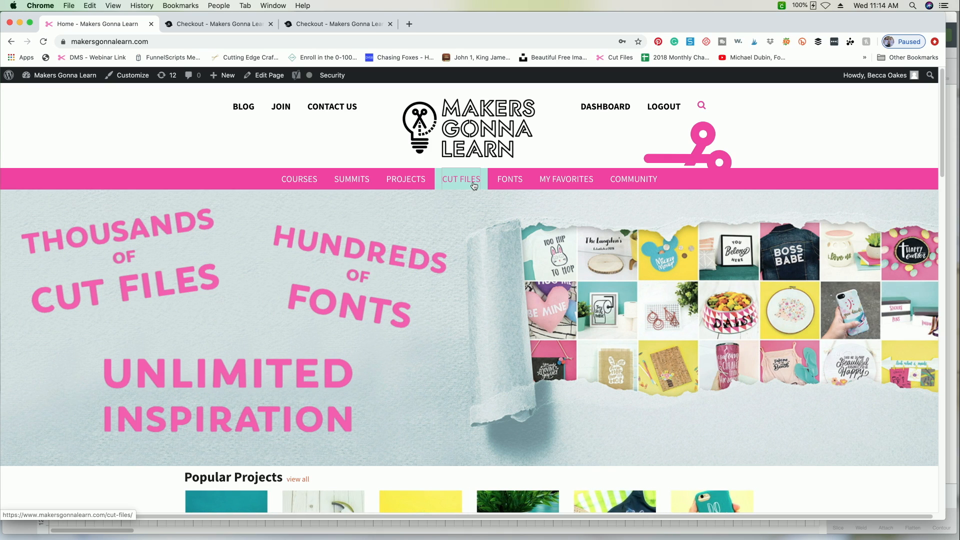
Browse the Cut Files catalogue page, scrolling through its categories and 3D listings and back up
click(460, 179)
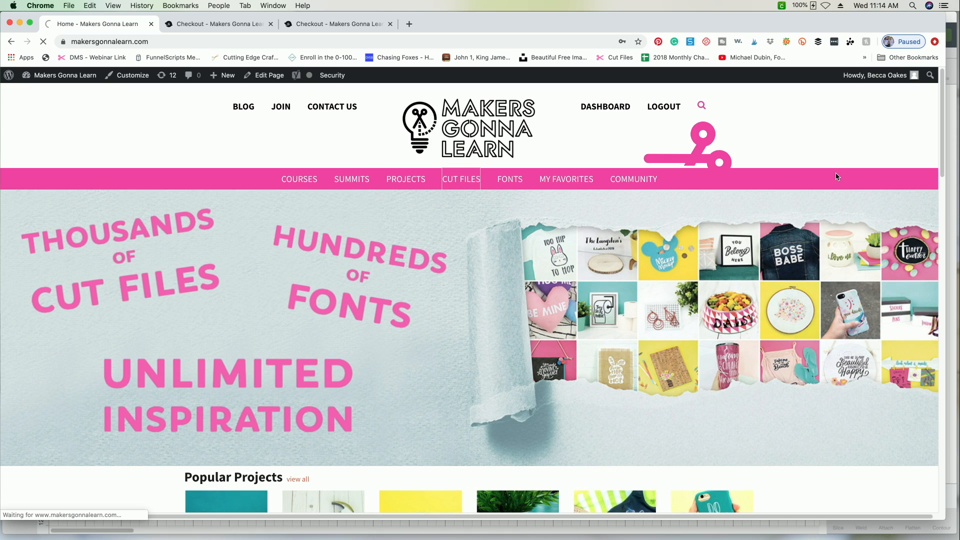
click(460, 179)
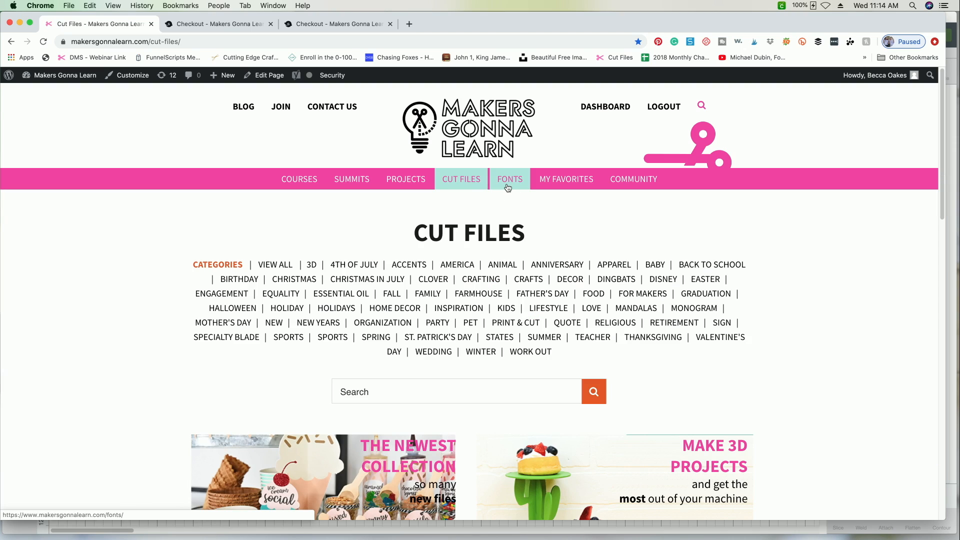
mouse_move(633, 179)
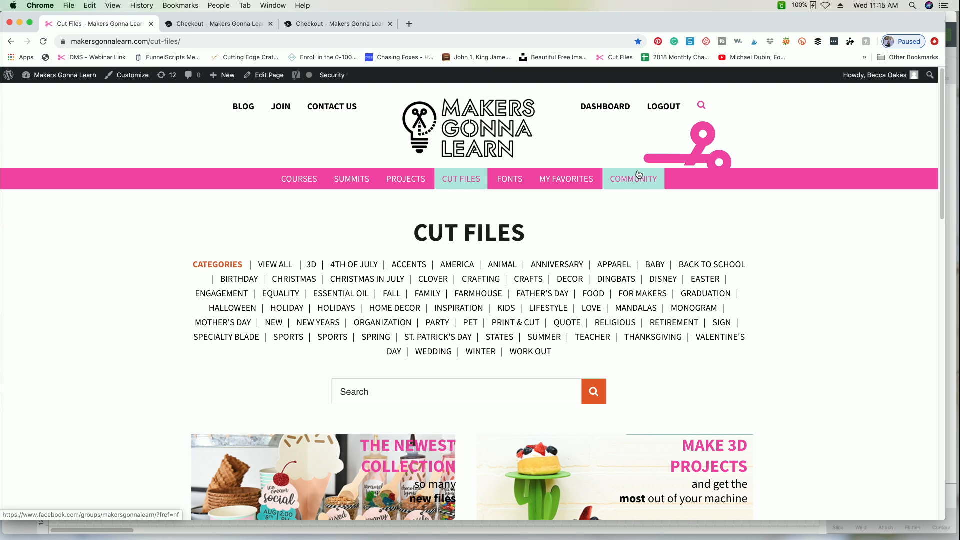
mouse_move(937, 198)
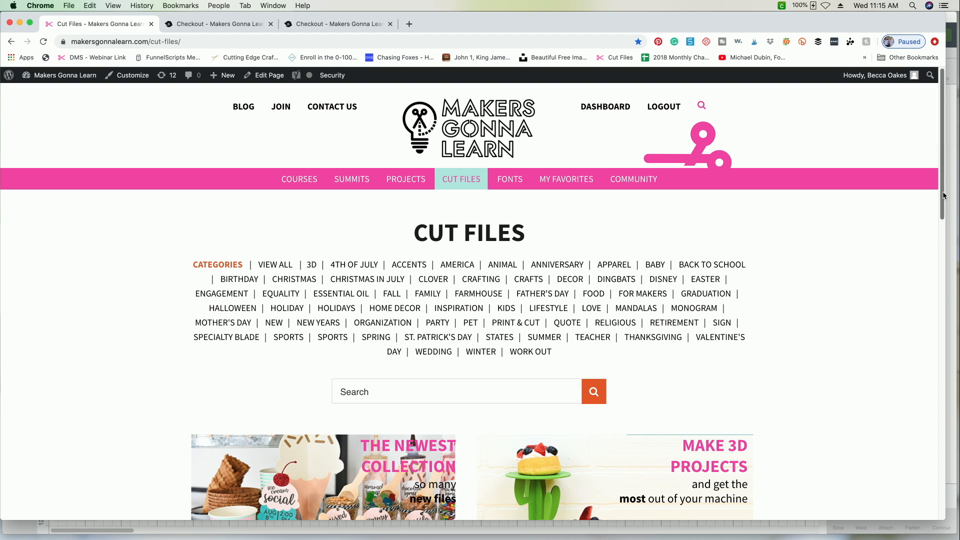
scroll(down, 3)
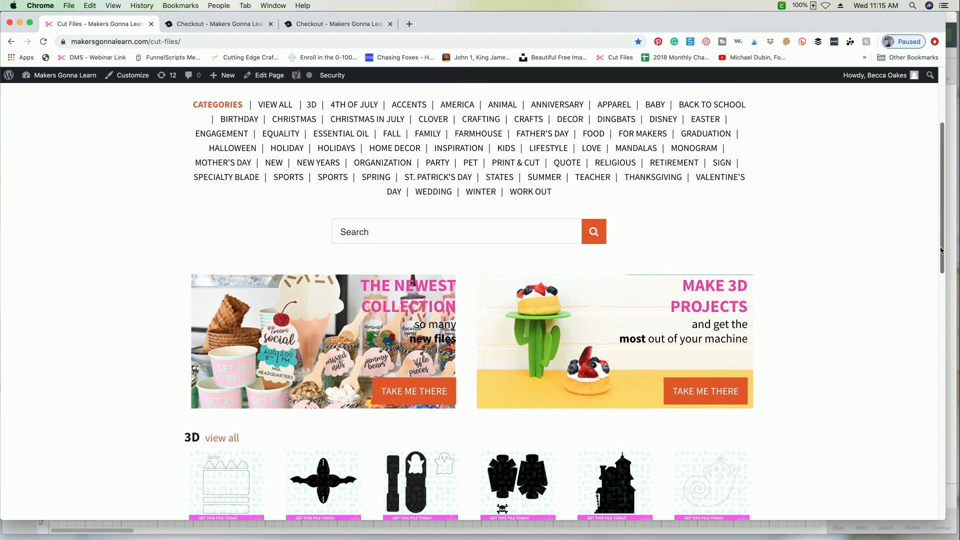
scroll(down, 3)
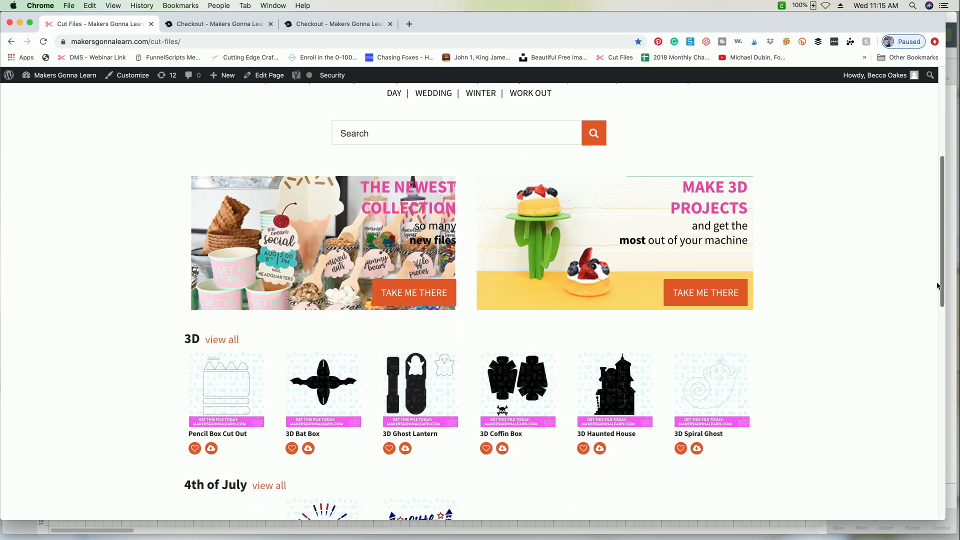
scroll(down, 3)
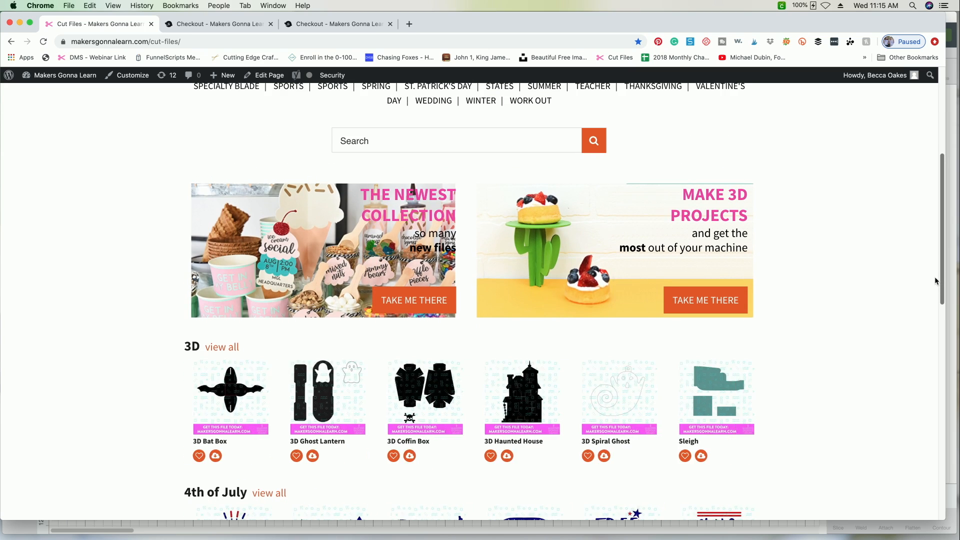
scroll(up, 3)
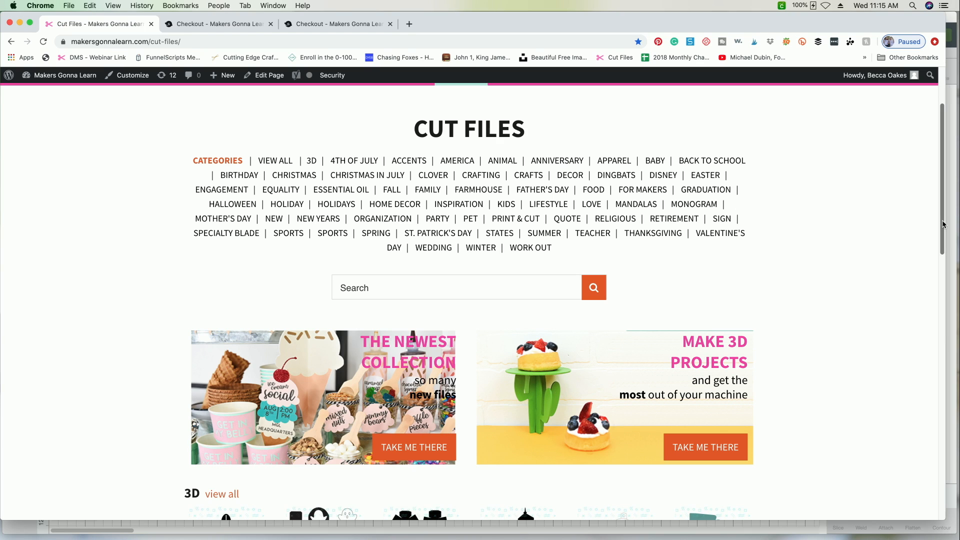
mouse_move(293, 175)
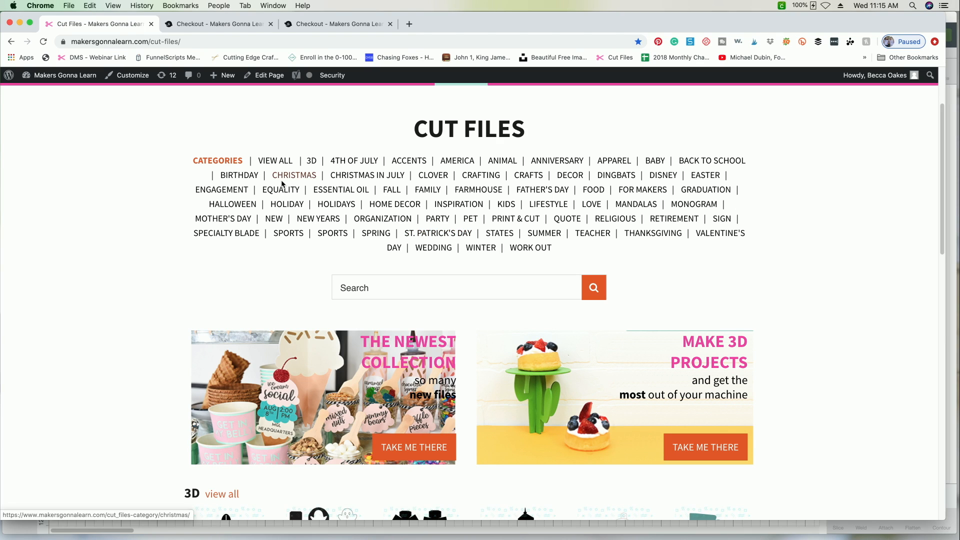
mouse_move(294, 175)
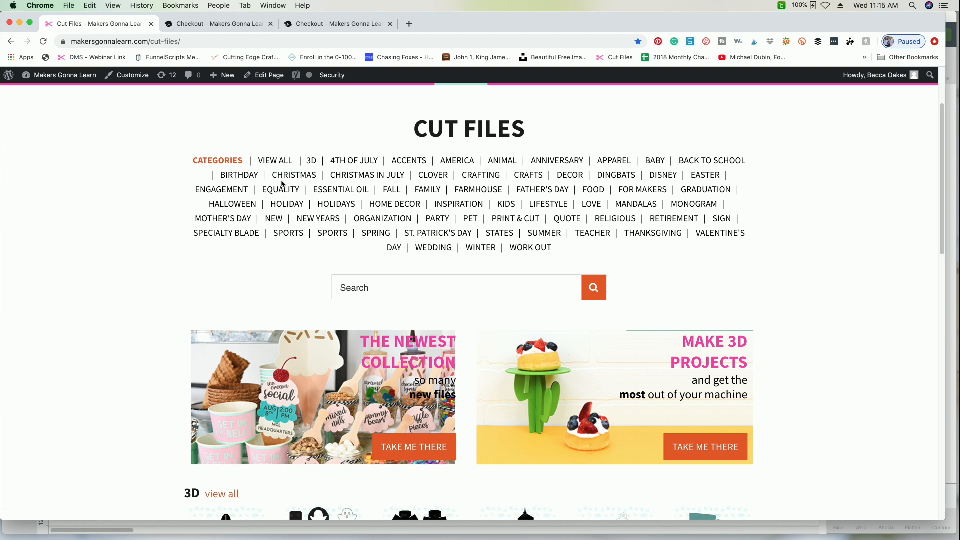
mouse_move(332, 199)
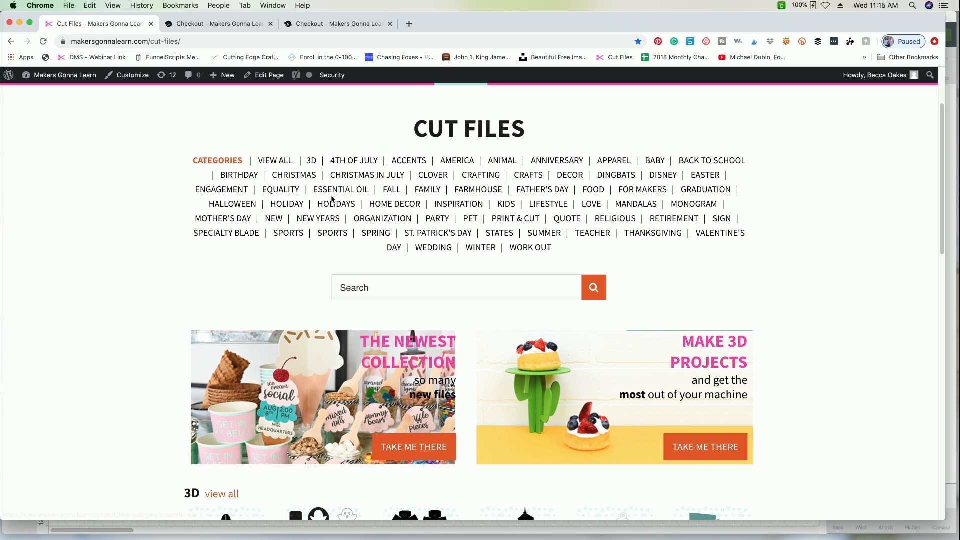
mouse_move(602, 213)
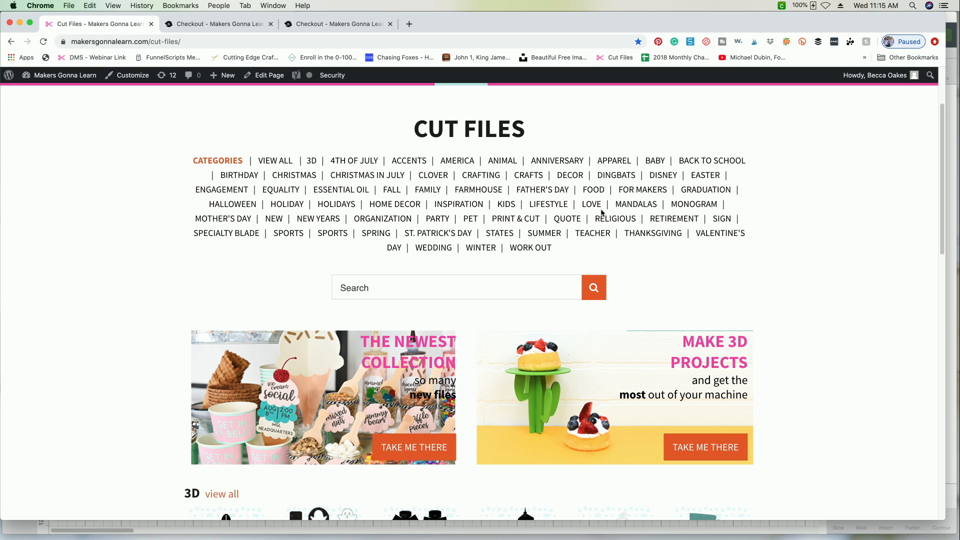
mouse_move(432, 175)
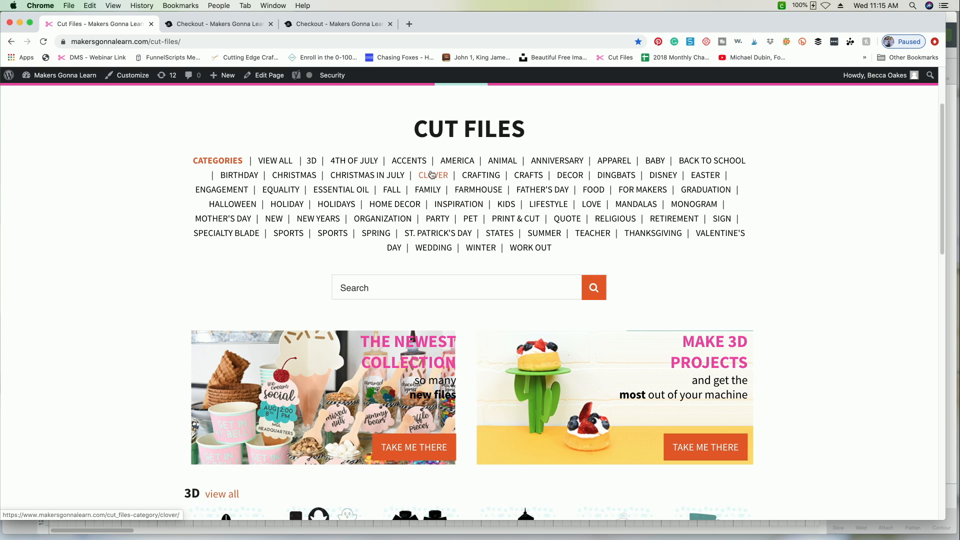
mouse_move(391, 189)
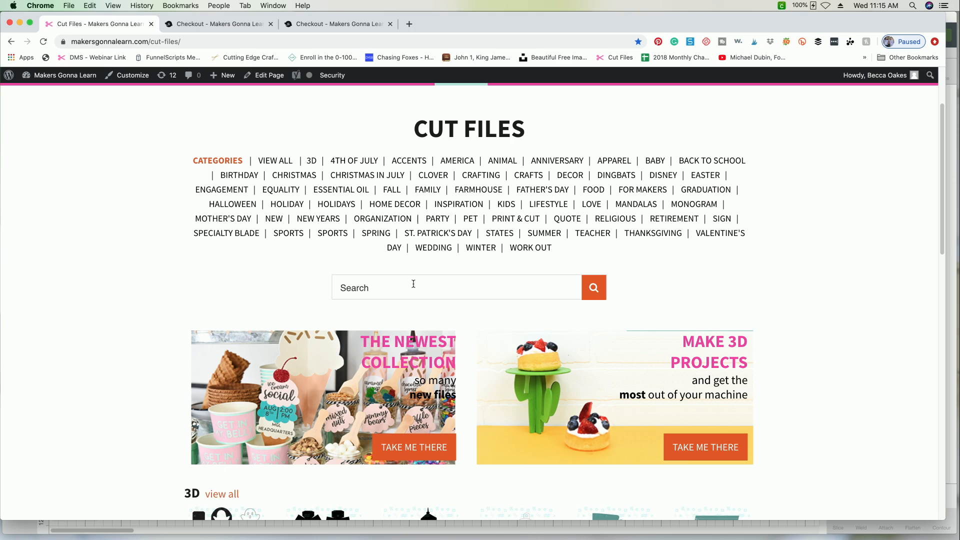
Search the cut files for 'camper' and look over the camper results
text(cam)
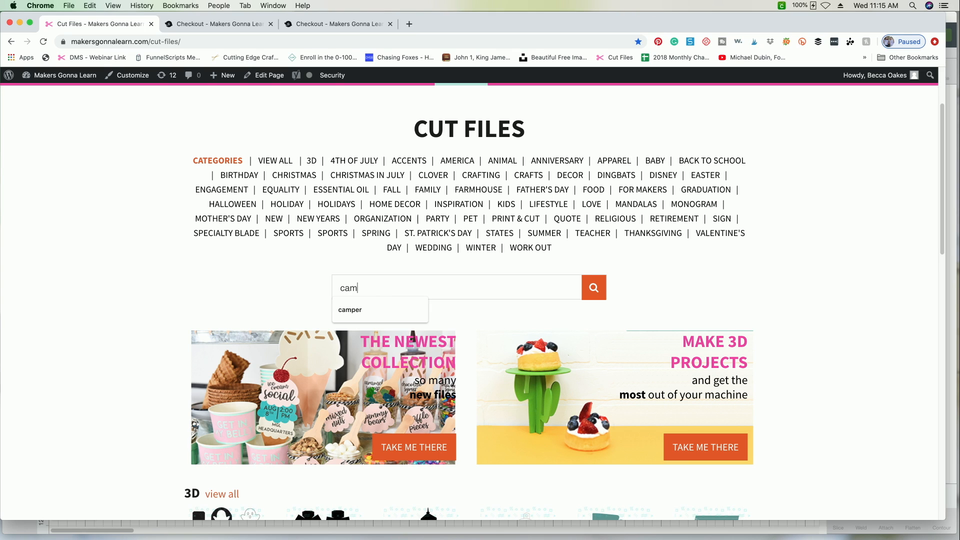
click(350, 309)
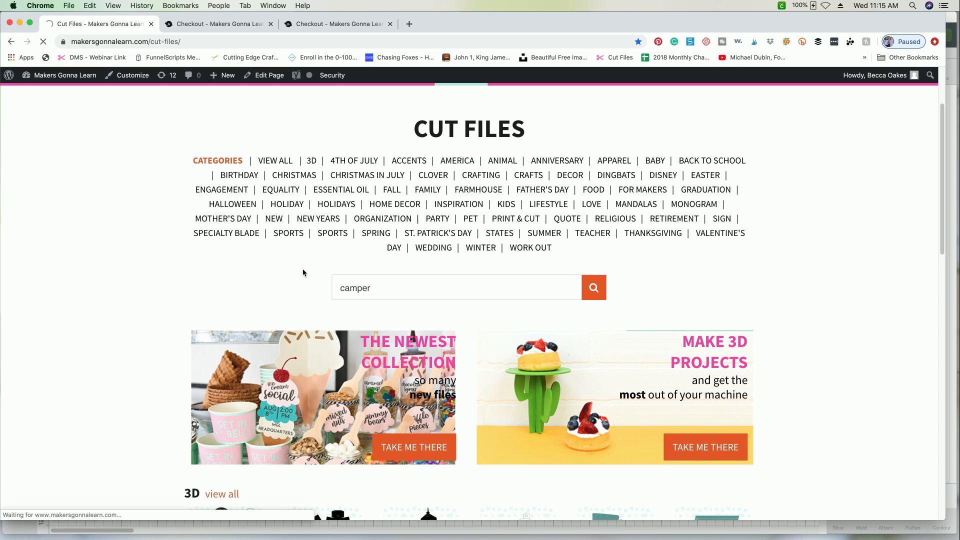
click(593, 287)
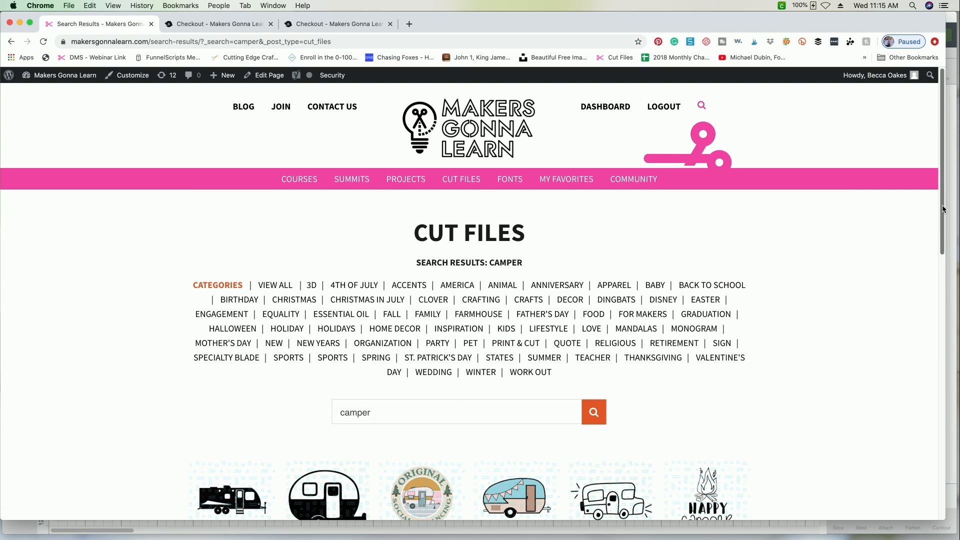
scroll(down, 3)
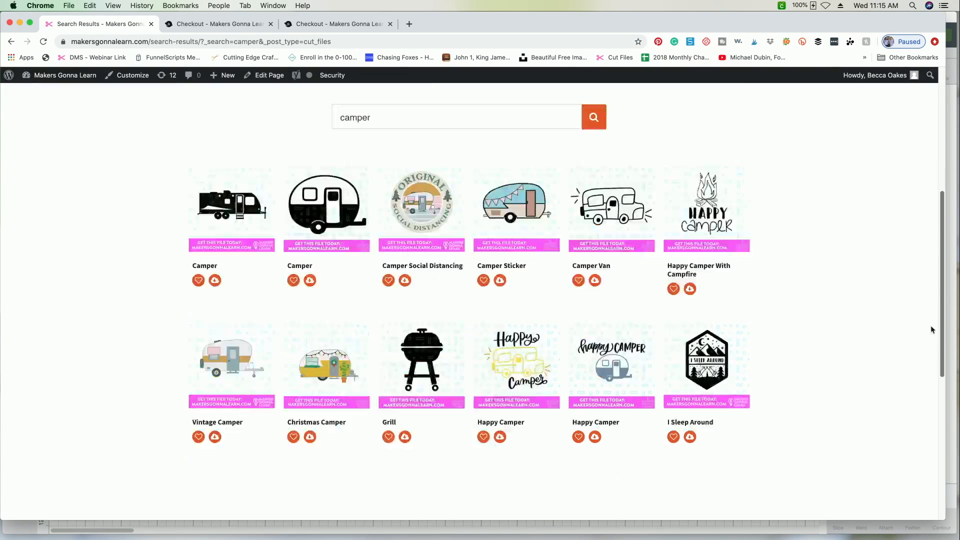
scroll(up, 3)
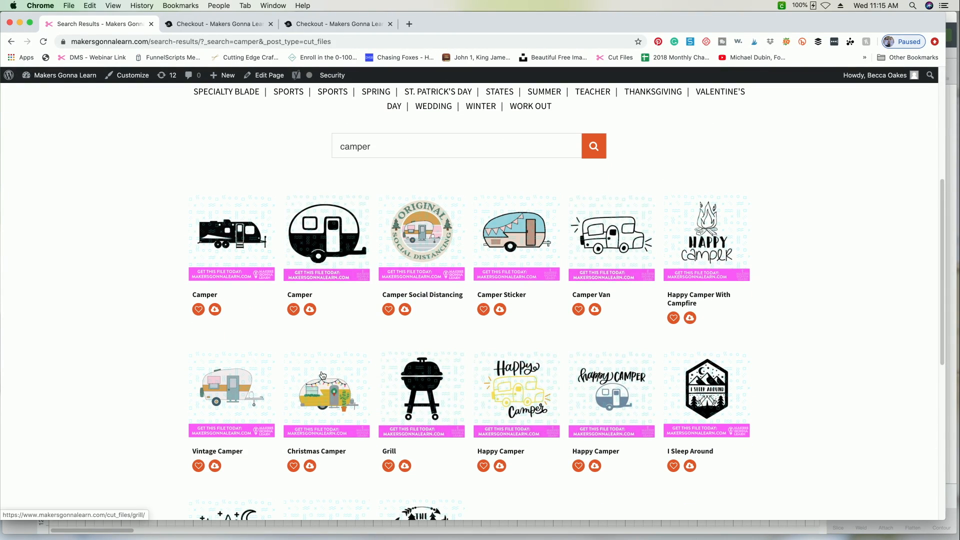
Open the Vintage Camper cut file page from the results
click(232, 391)
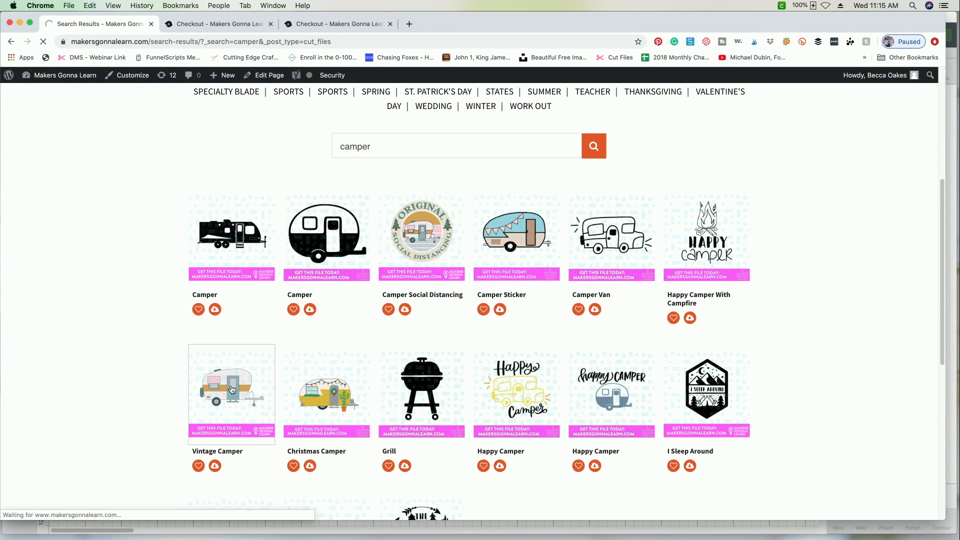
click(231, 393)
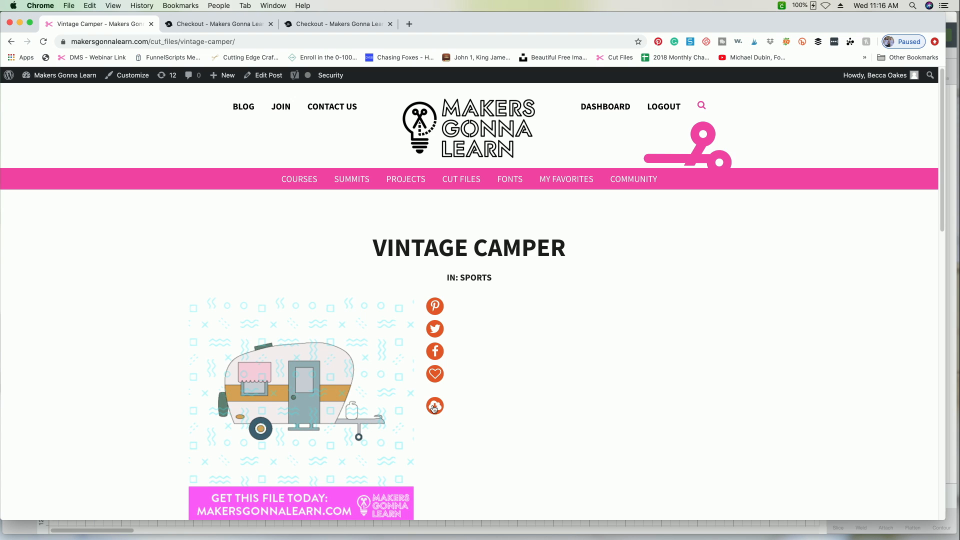
mouse_move(435, 407)
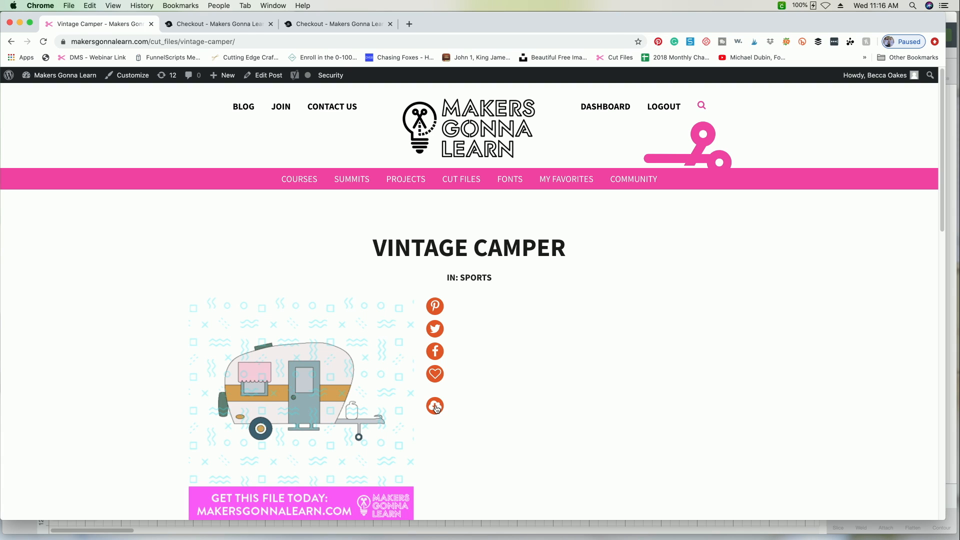
Download the Vintage Camper cut file as Vintage-Camper.zip
click(435, 406)
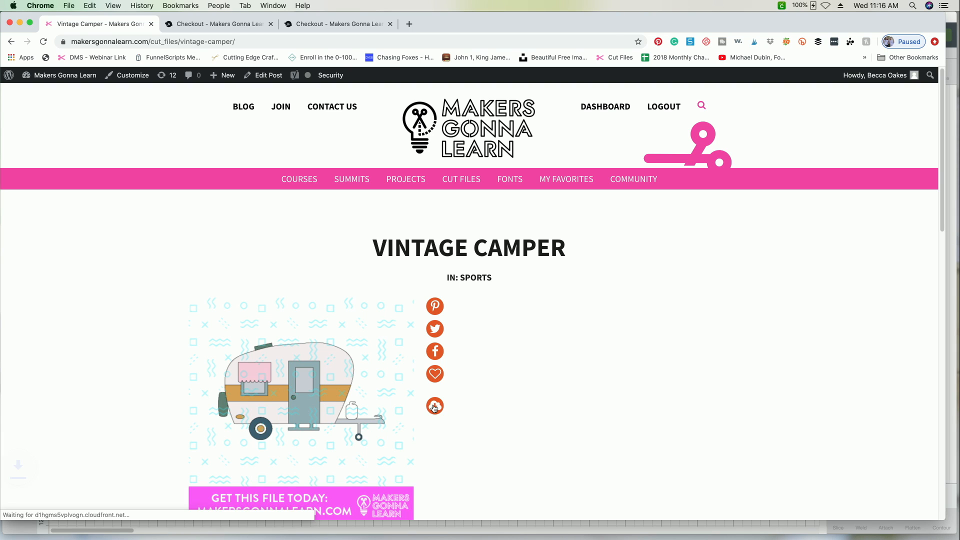
click(436, 406)
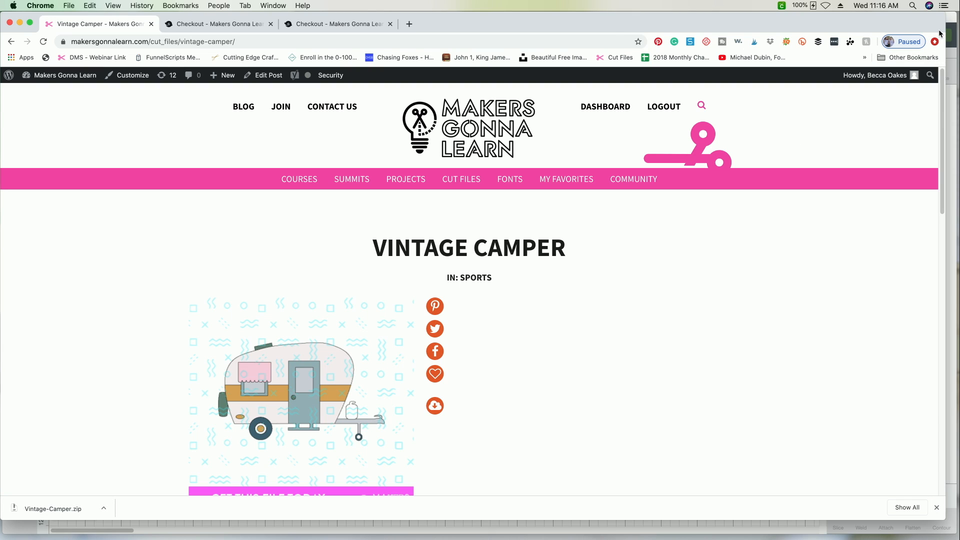
mouse_move(941, 34)
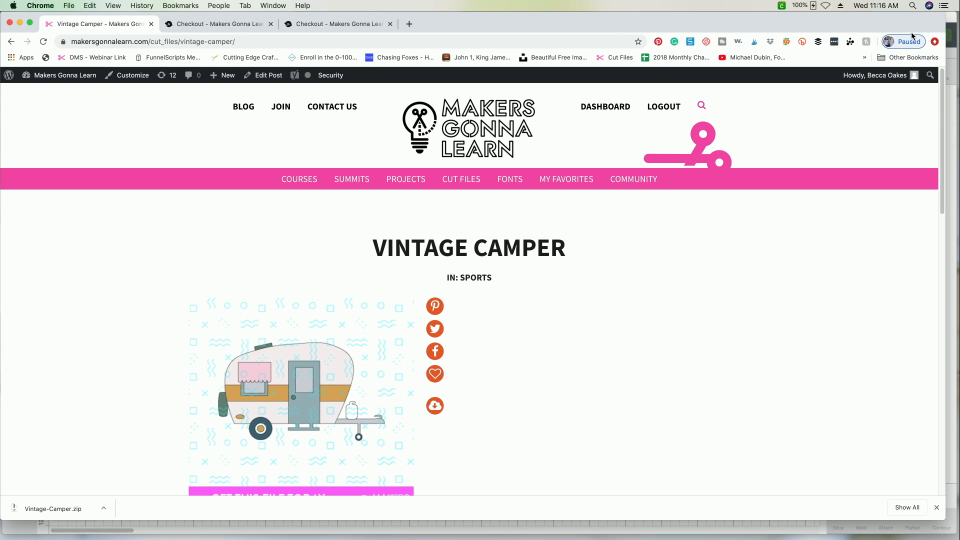
mouse_move(208, 432)
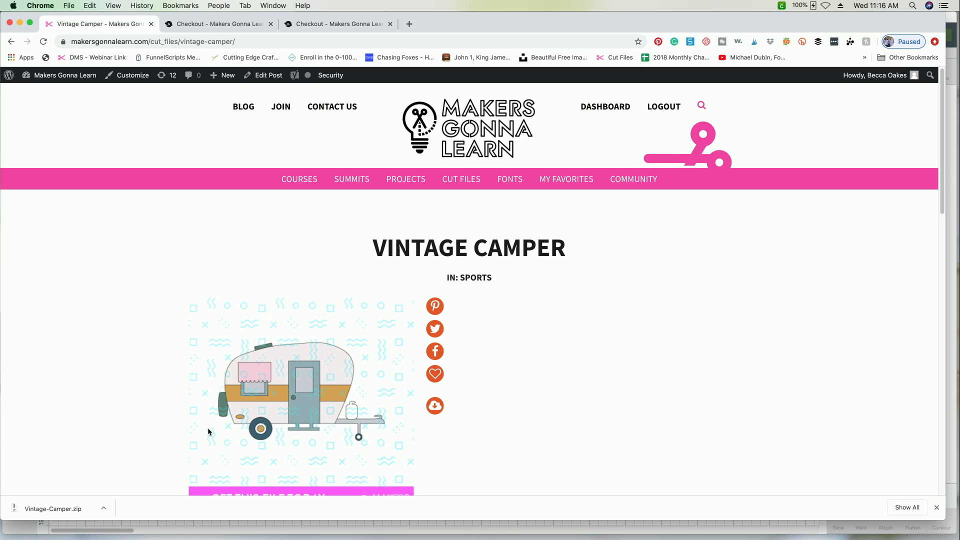
mouse_move(44, 523)
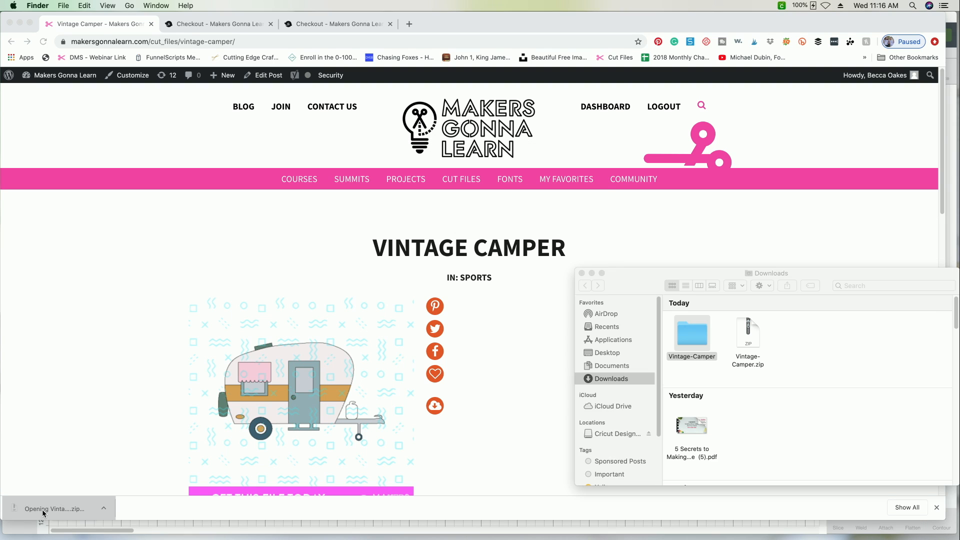
Open the unzipped Vintage-Camper folder holding Vintage Camper.png and .svg
click(692, 332)
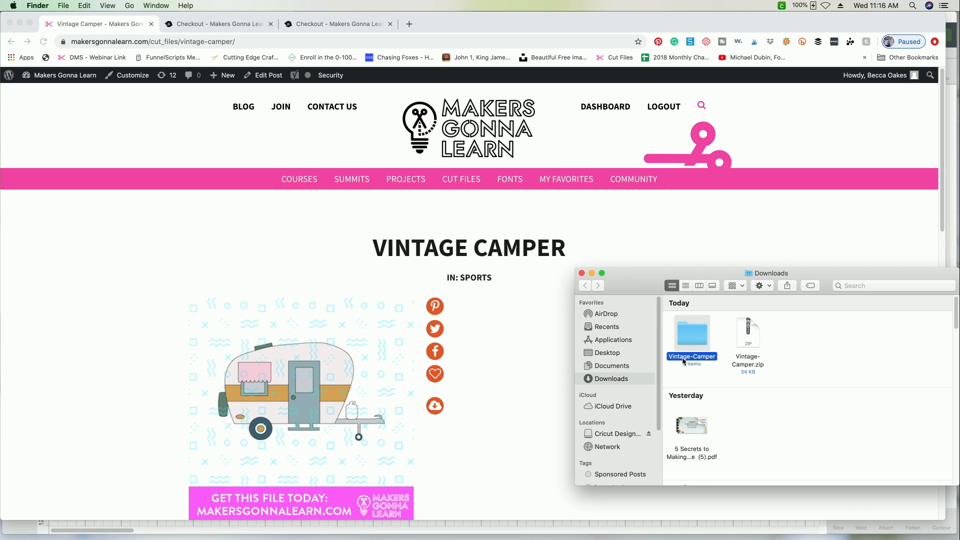
double_click(691, 335)
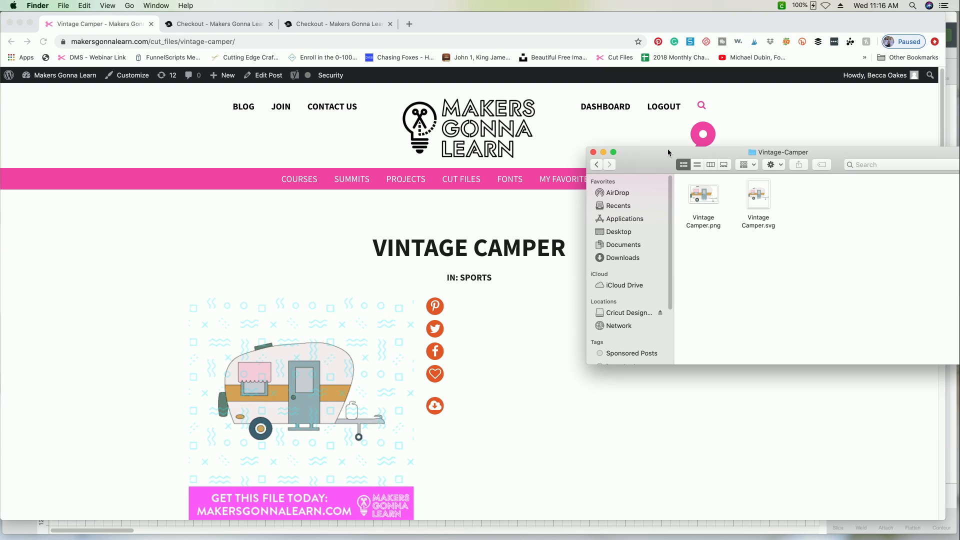
mouse_move(427, 513)
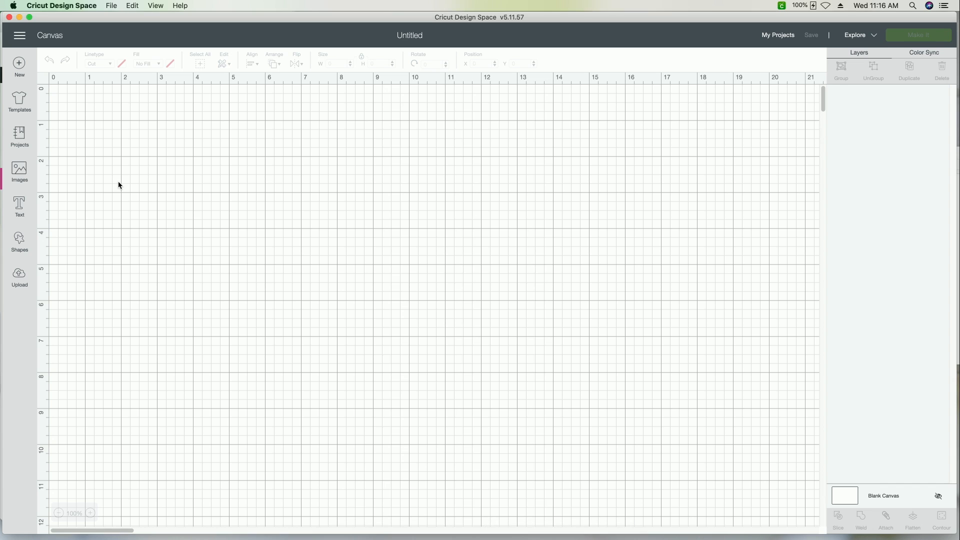
mouse_move(242, 351)
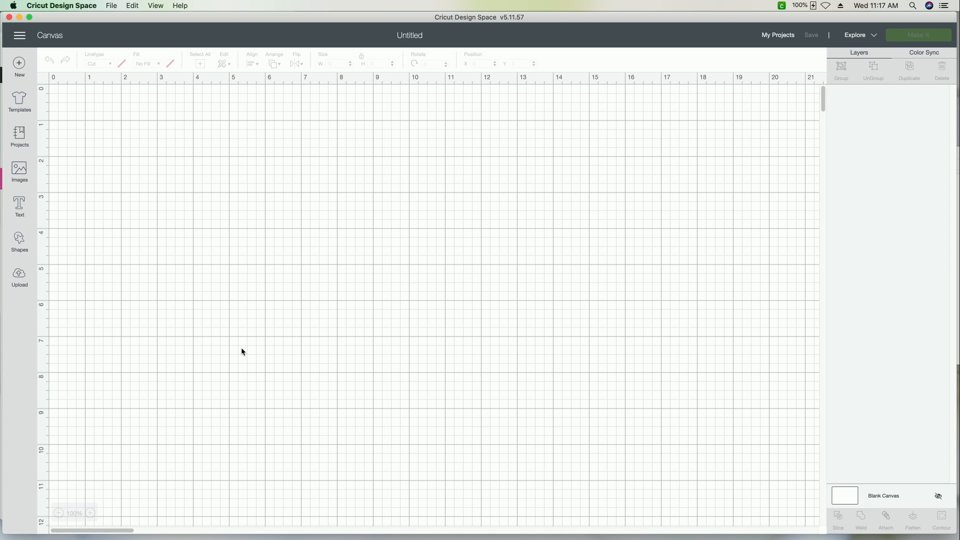
mouse_move(39, 311)
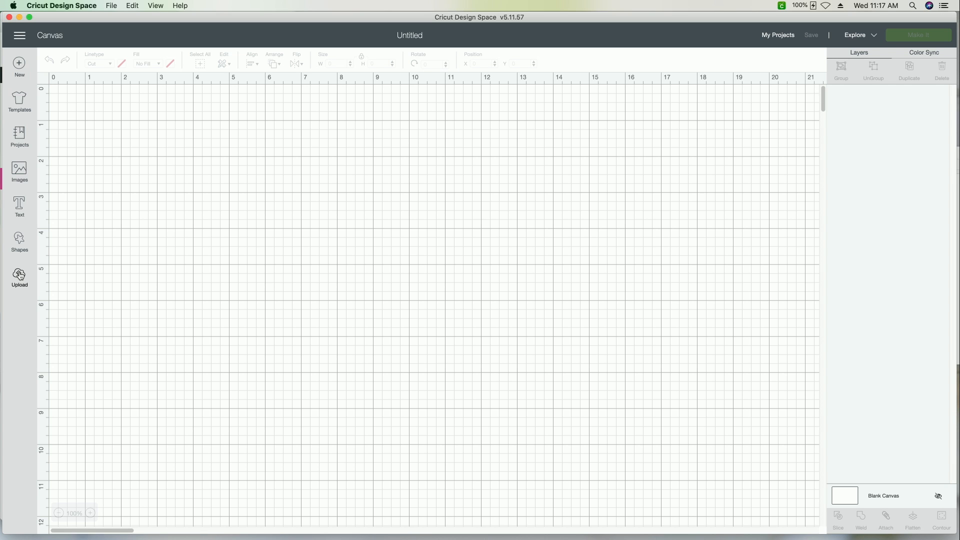
Start an Upload Image in Design Space, browse for a file, then cancel the file chooser
click(19, 277)
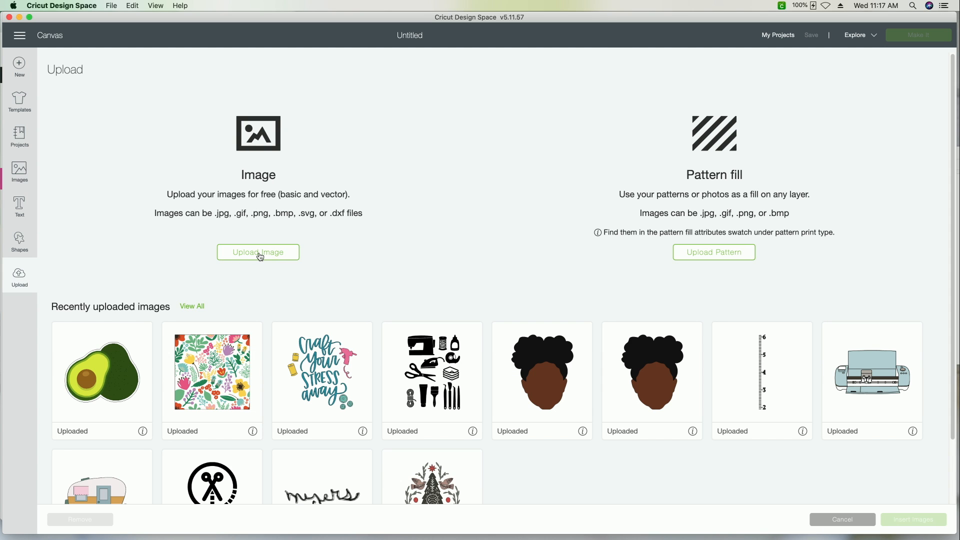
click(258, 252)
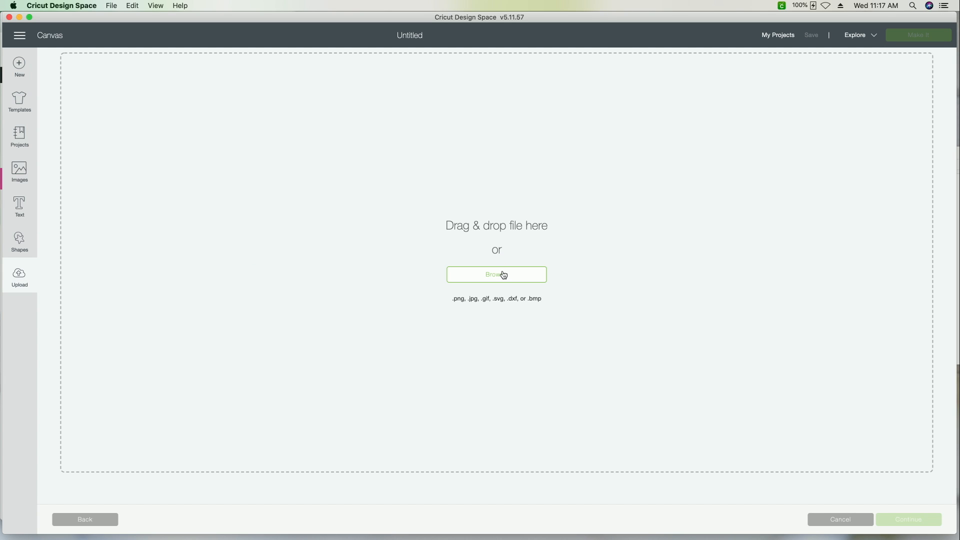
click(496, 274)
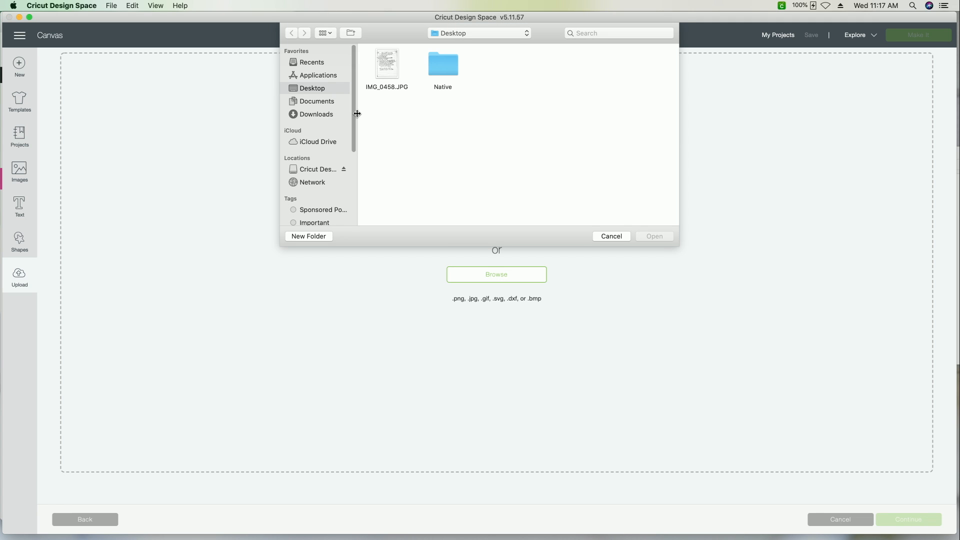
mouse_move(332, 124)
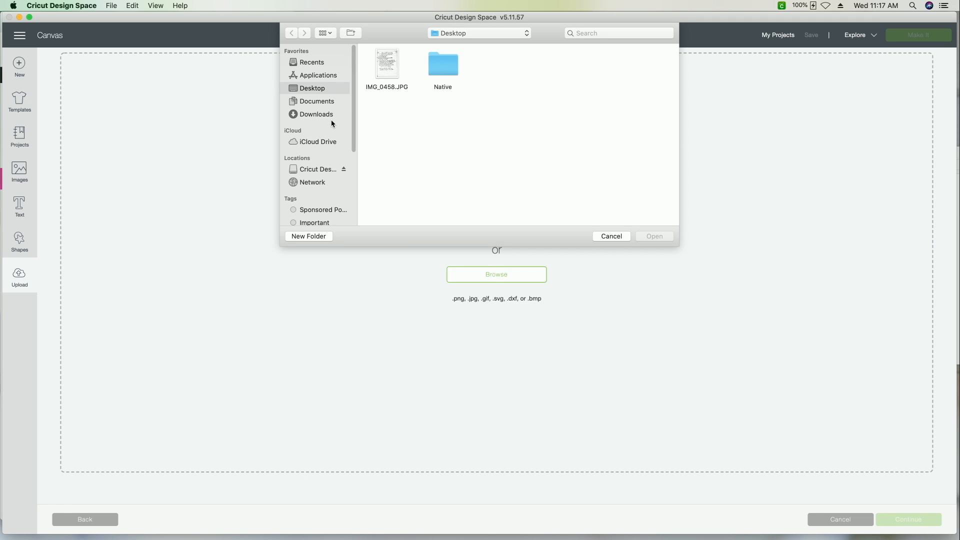
mouse_move(617, 238)
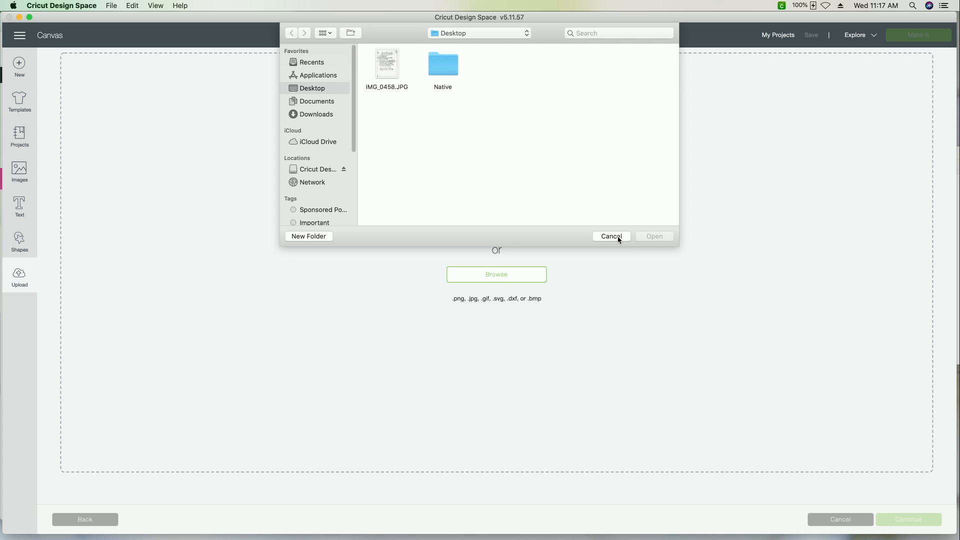
click(610, 236)
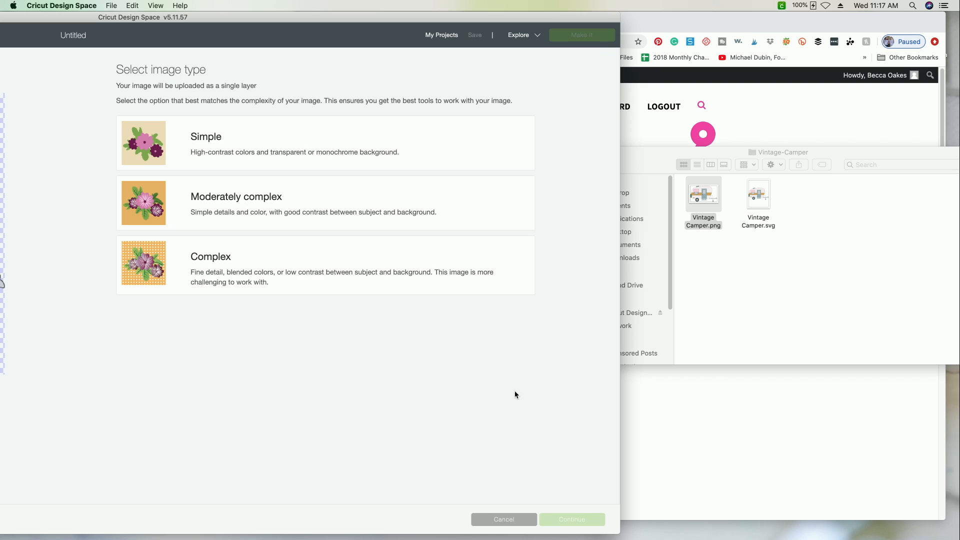
mouse_move(456, 23)
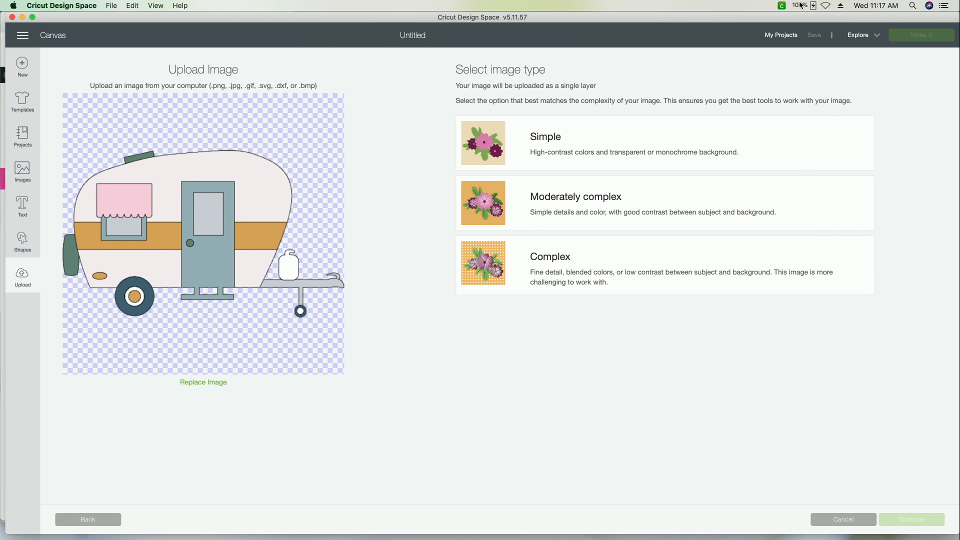
mouse_move(579, 268)
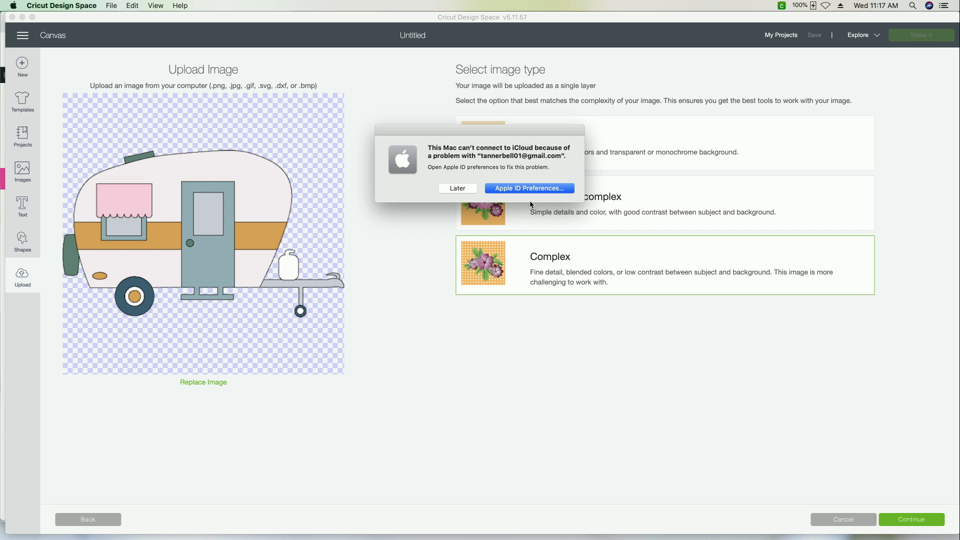
mouse_move(453, 234)
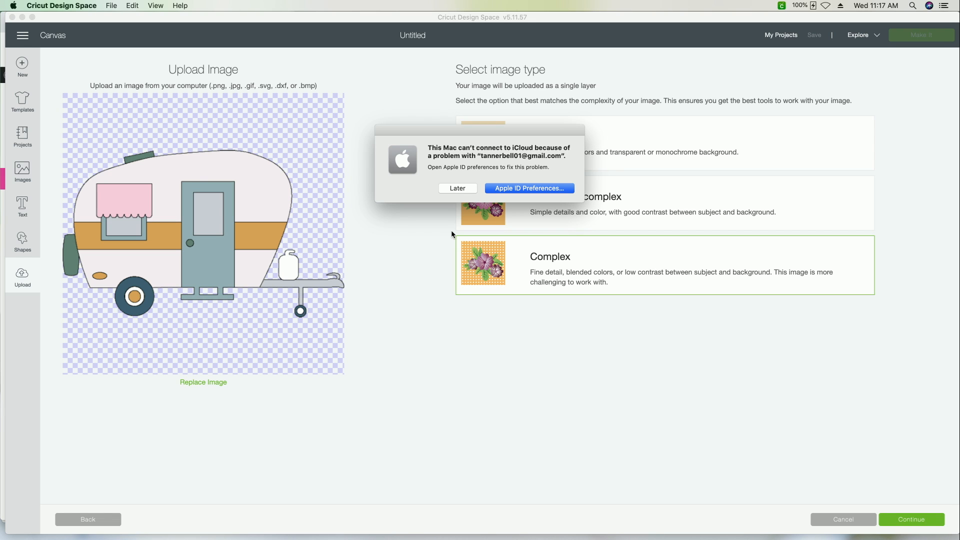
Upload the Vintage Camper as a Complex image and save it as a Print Then Cut image
click(457, 188)
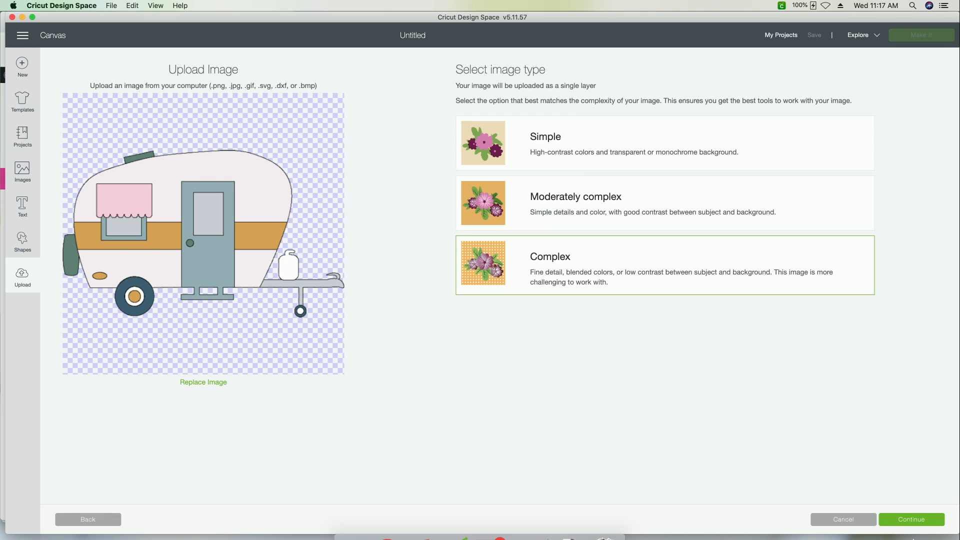
click(910, 519)
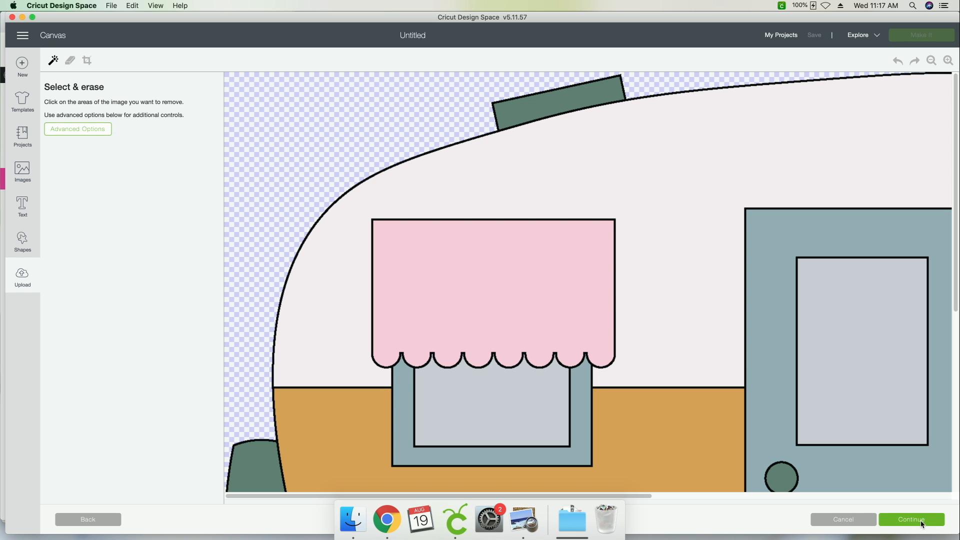
click(911, 519)
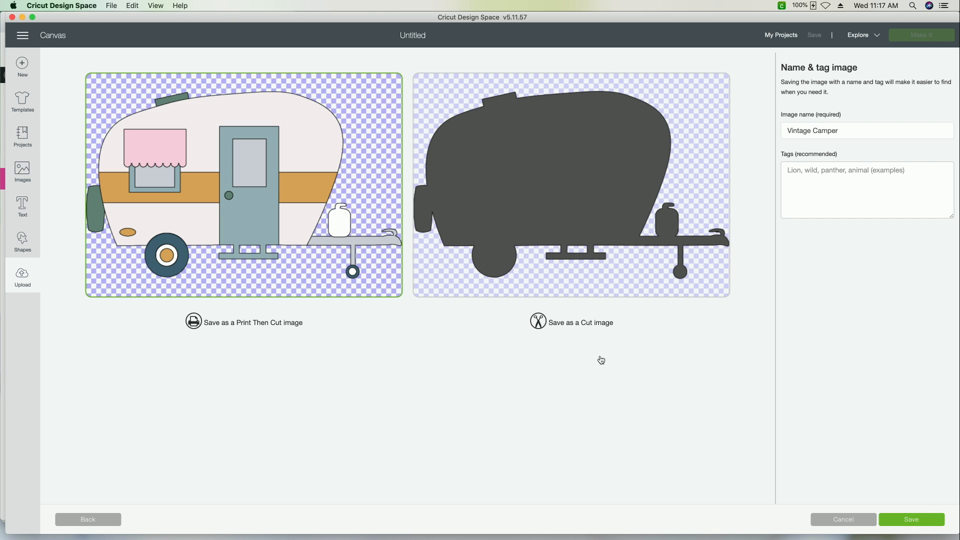
mouse_move(920, 519)
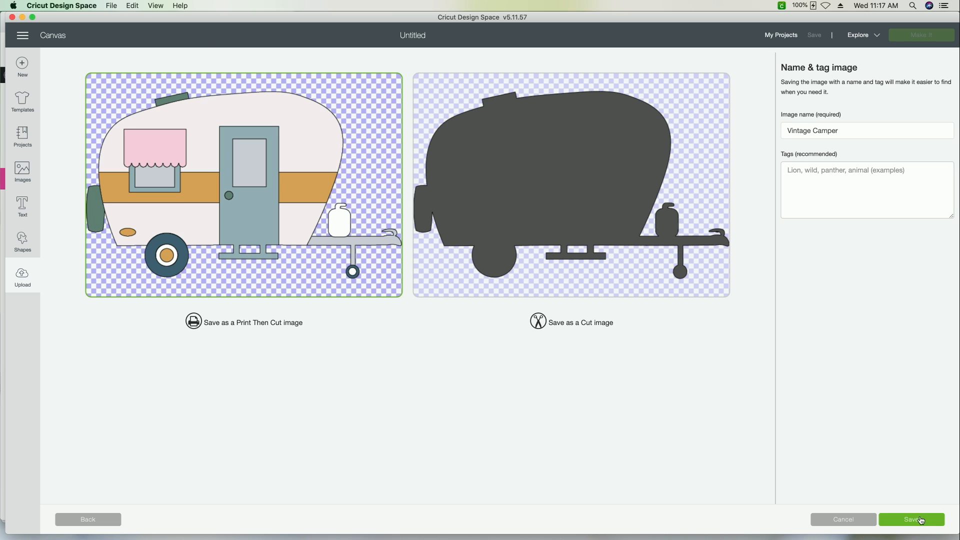
click(912, 519)
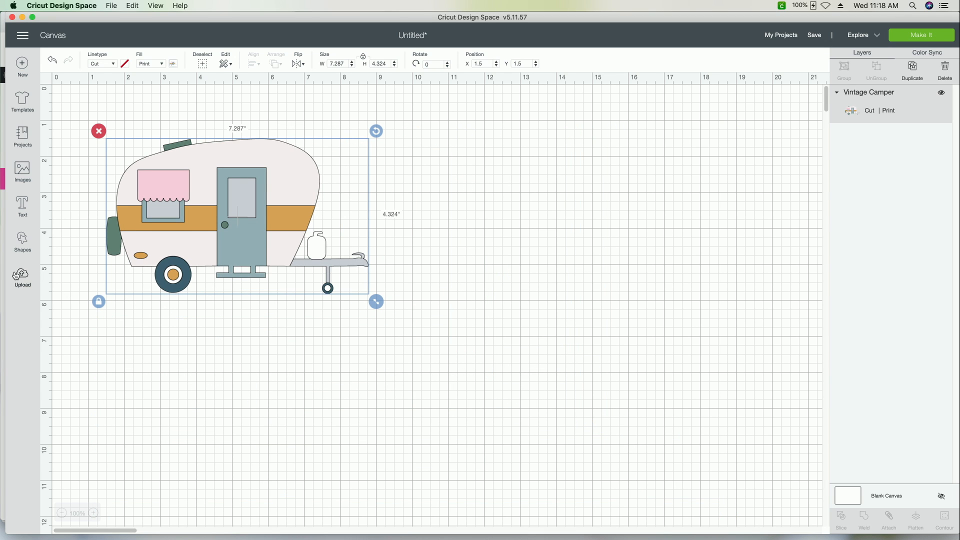
Upload the Vintage Camper SVG, save it, and insert it as a multi-layer cut image beside the print version
click(22, 276)
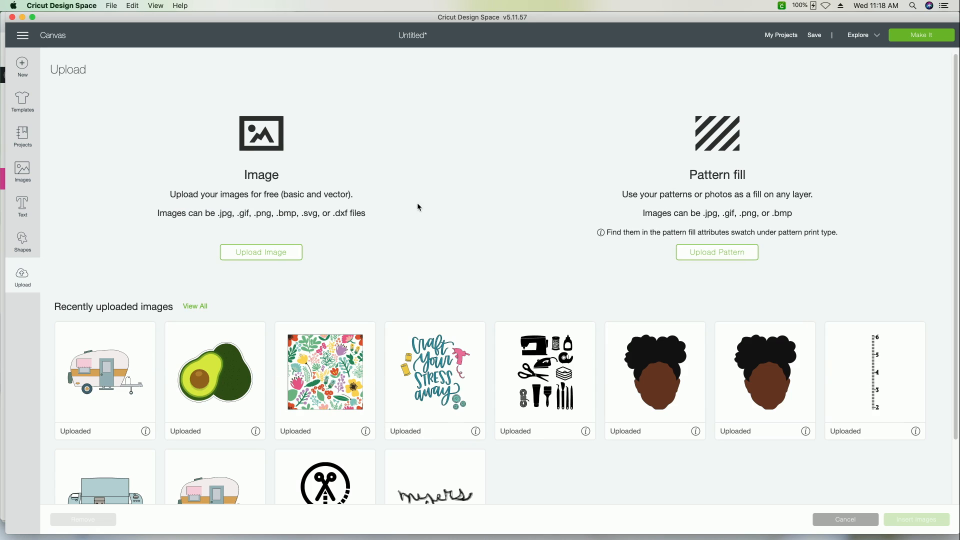
click(260, 252)
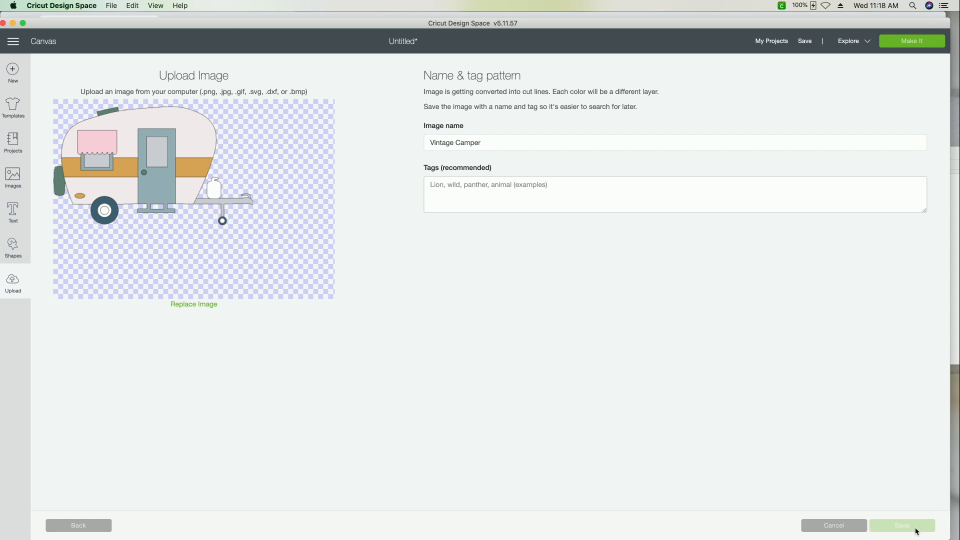
click(901, 525)
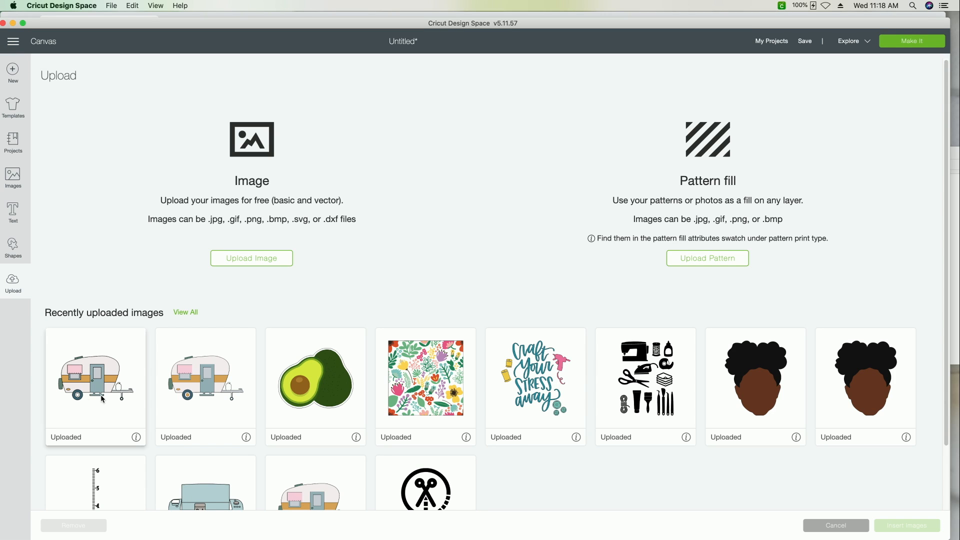
click(95, 377)
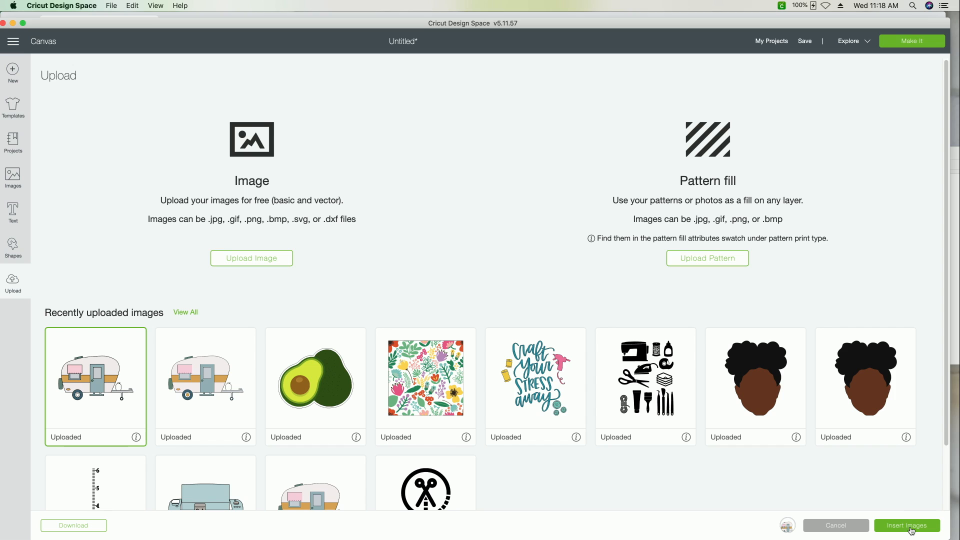
click(906, 525)
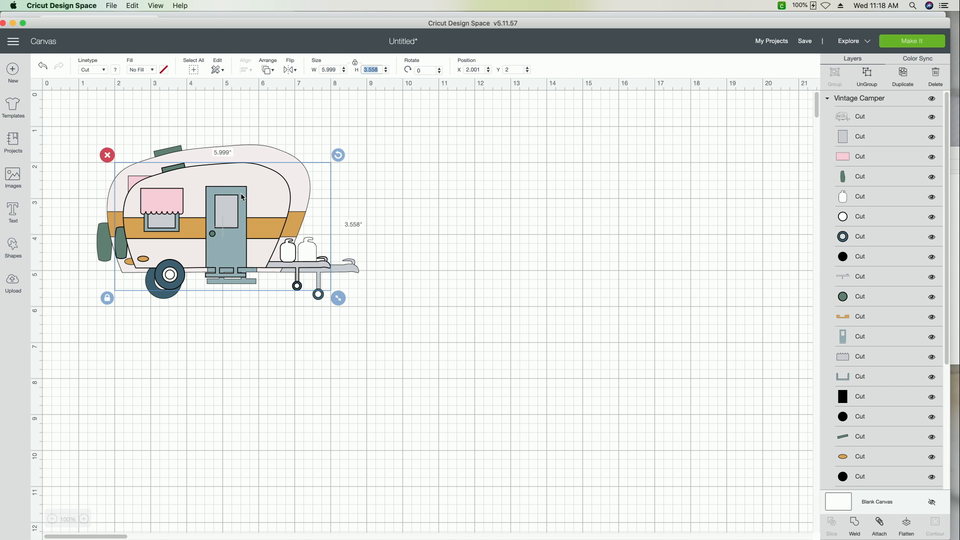
right_click(530, 245)
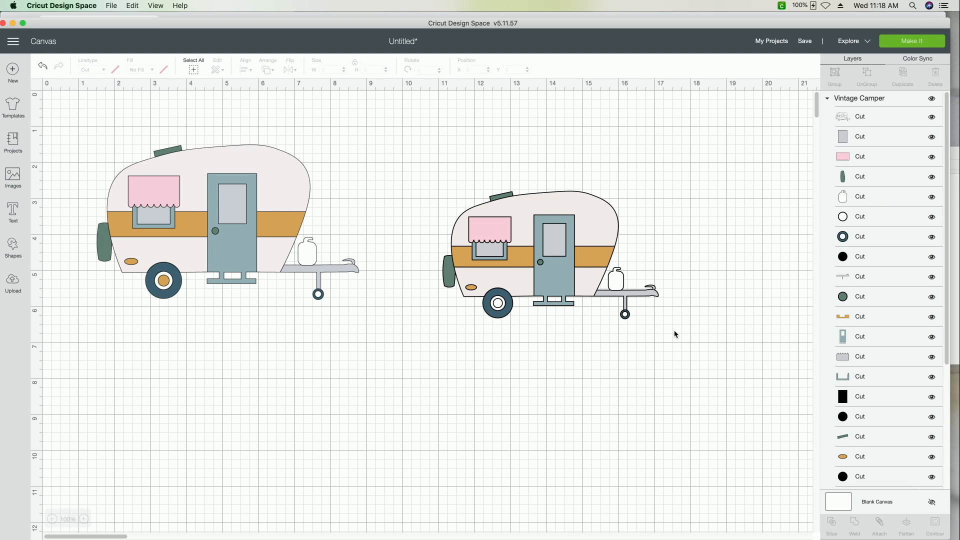
mouse_move(336, 510)
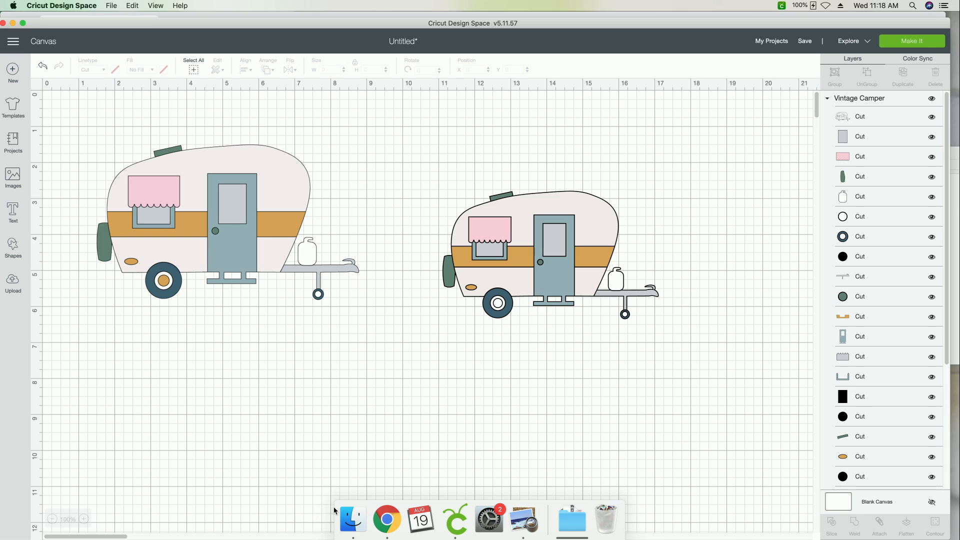
Back in the browser, search the Makers Gonna Learn fonts section for 'groo'
click(386, 520)
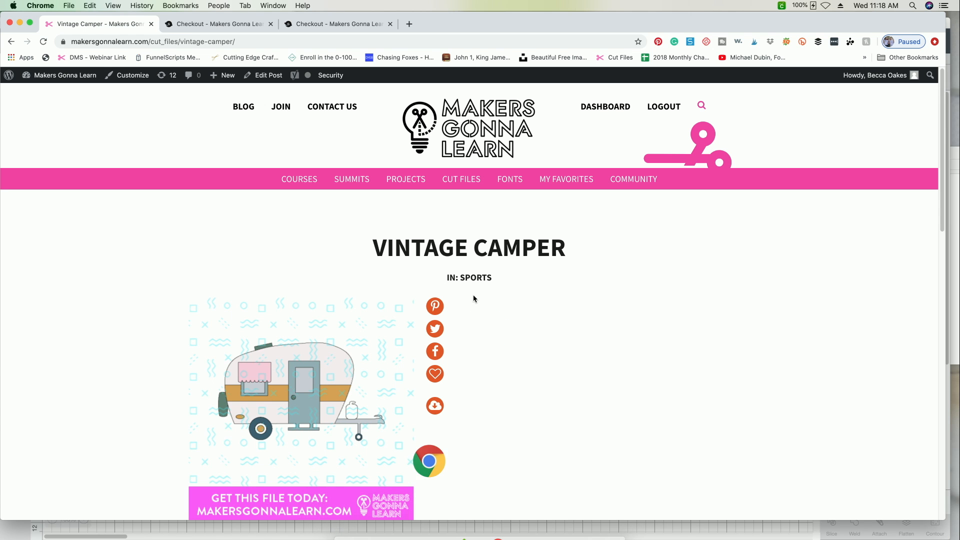
click(509, 179)
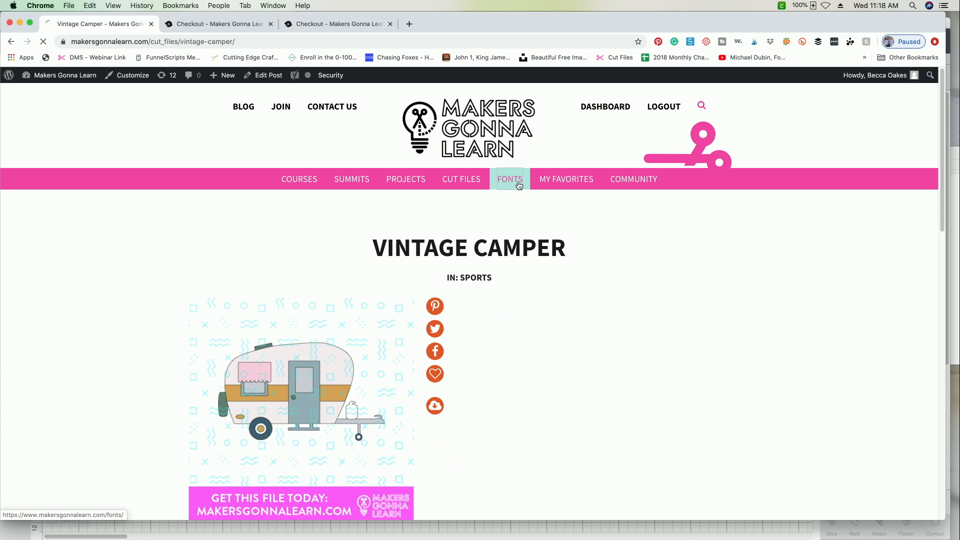
click(510, 179)
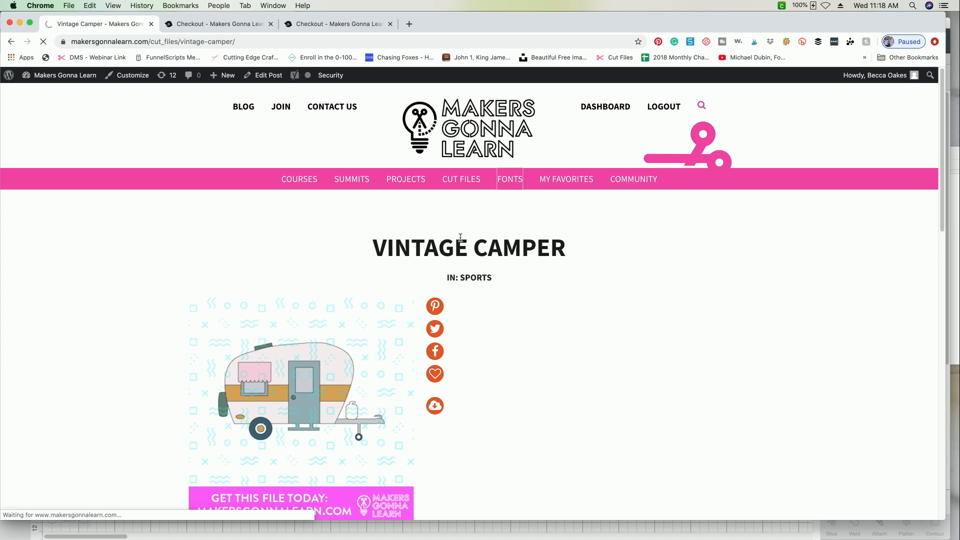
click(509, 179)
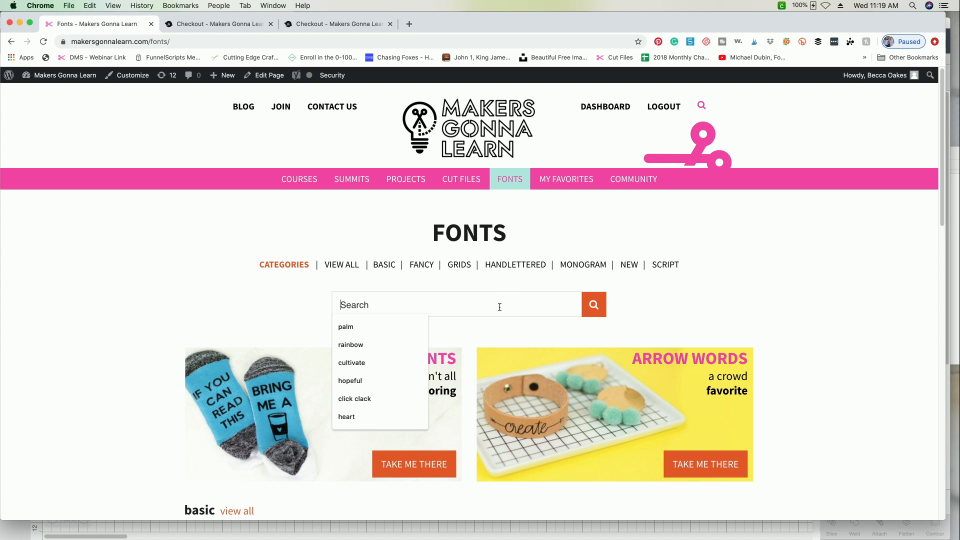
text(groo)
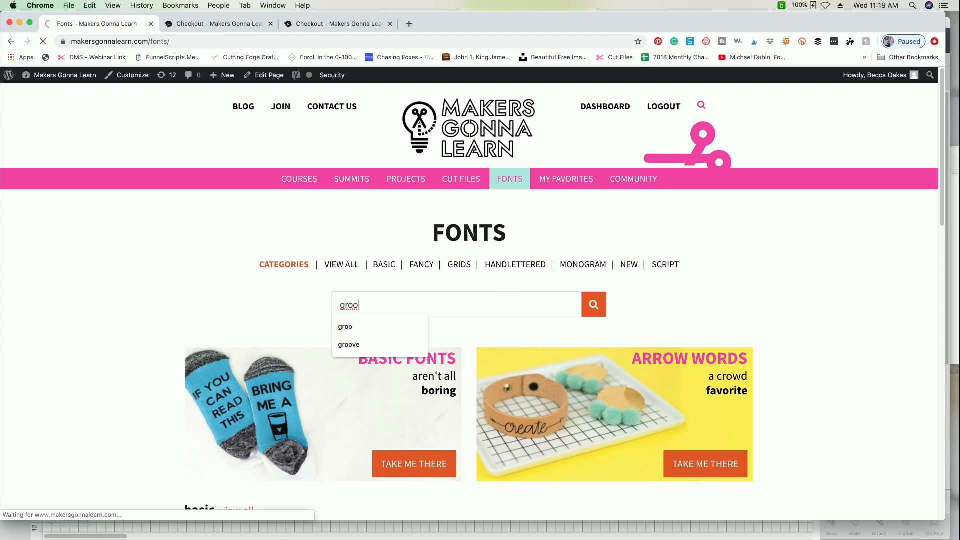
click(592, 304)
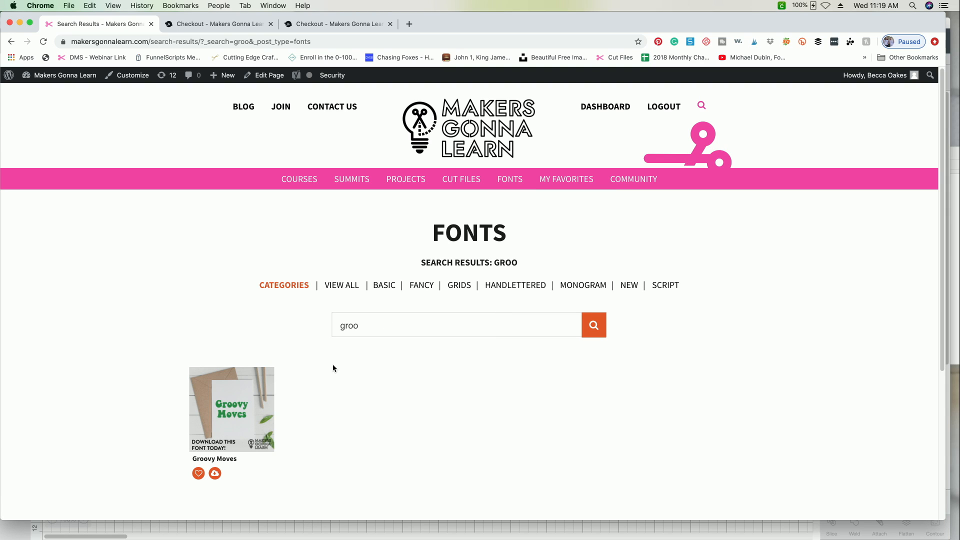
mouse_move(237, 403)
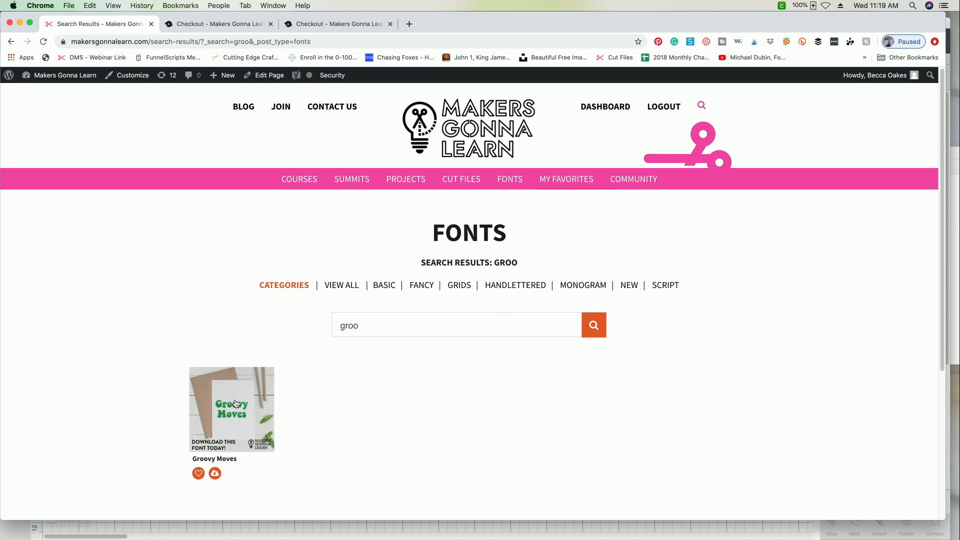
Open the Groovy Moves font page from the results and look over its download option
click(232, 408)
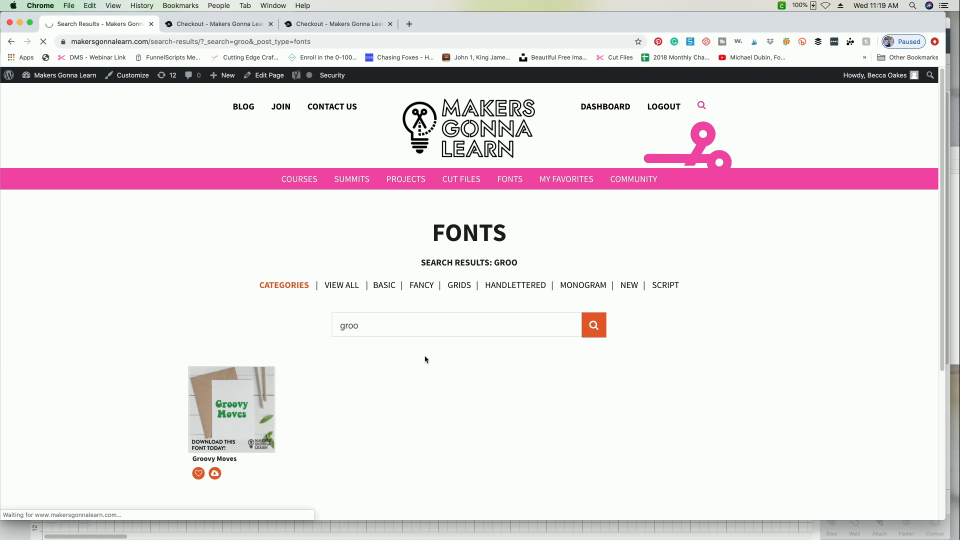
click(231, 409)
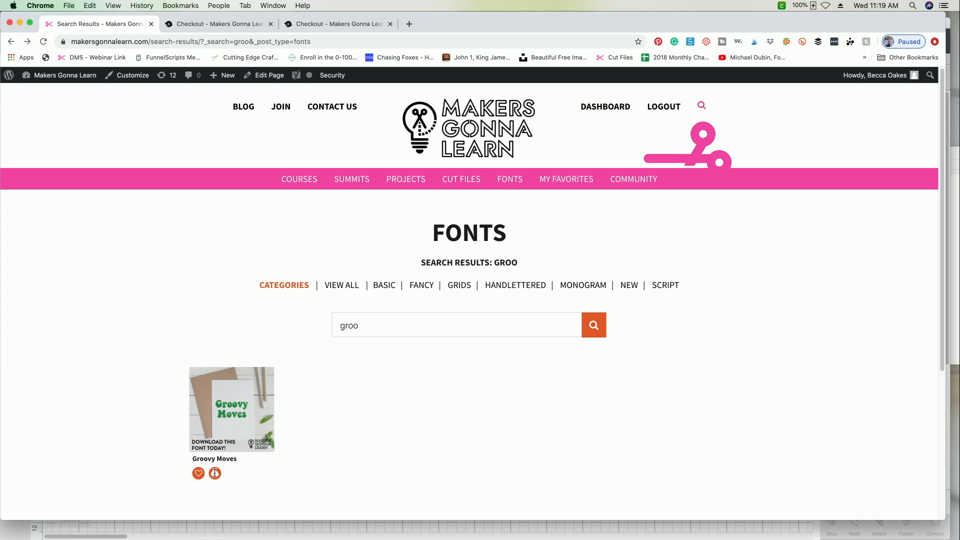
click(231, 408)
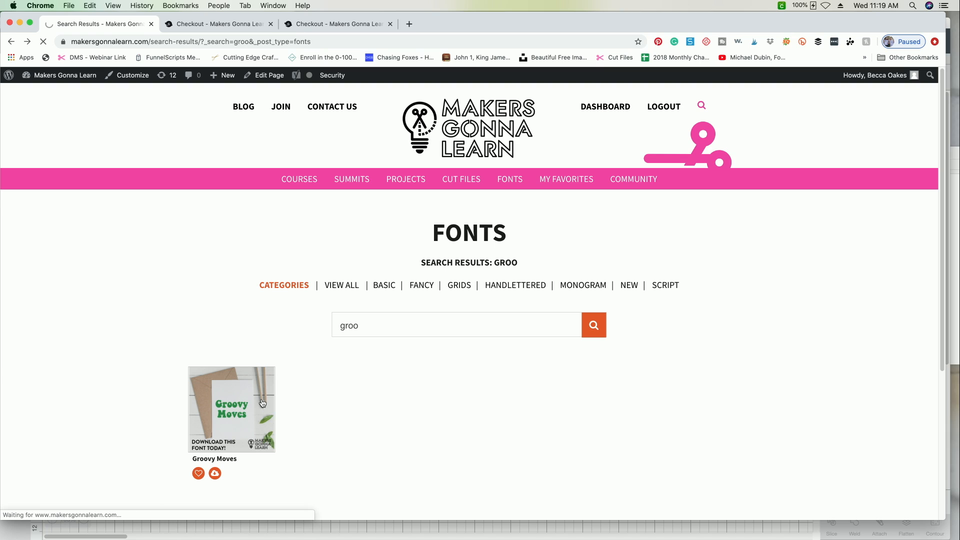
click(231, 408)
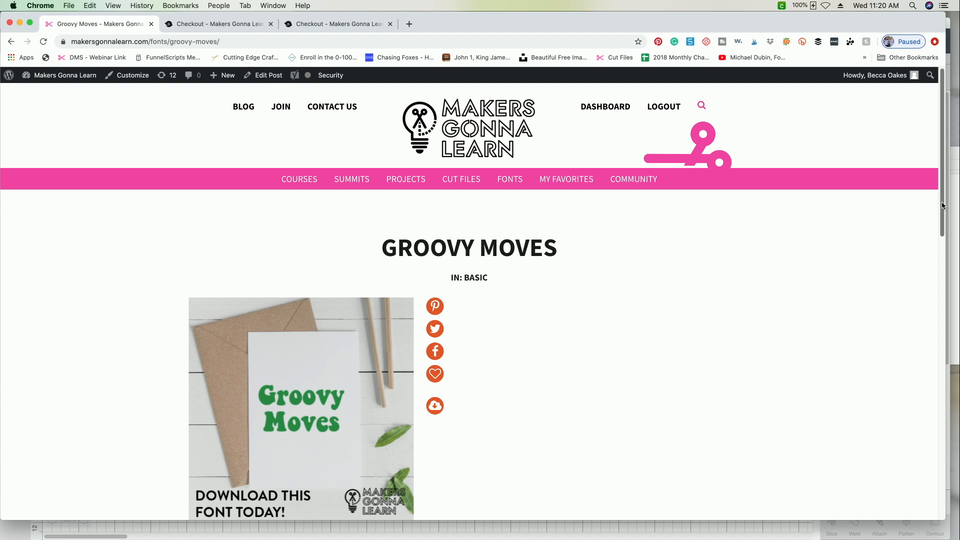
scroll(down, 3)
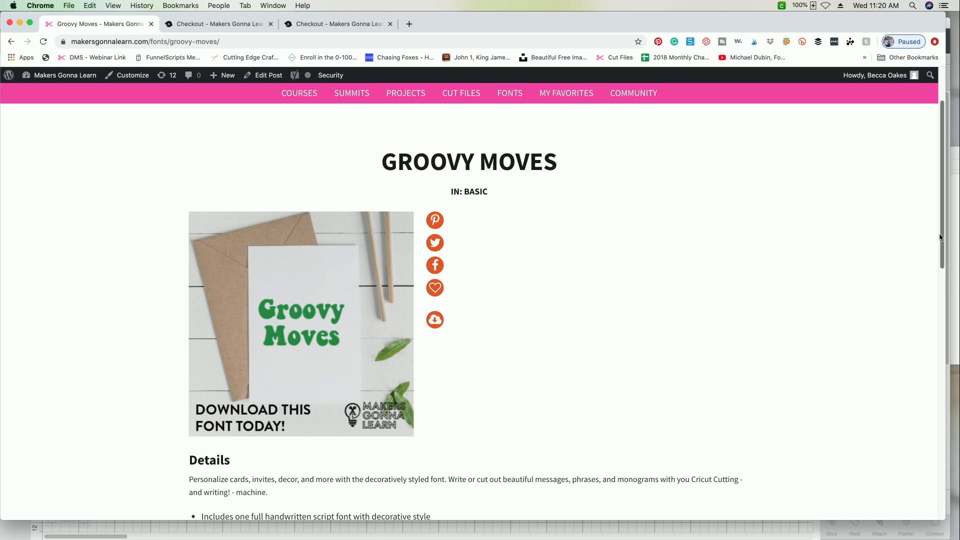
scroll(down, 3)
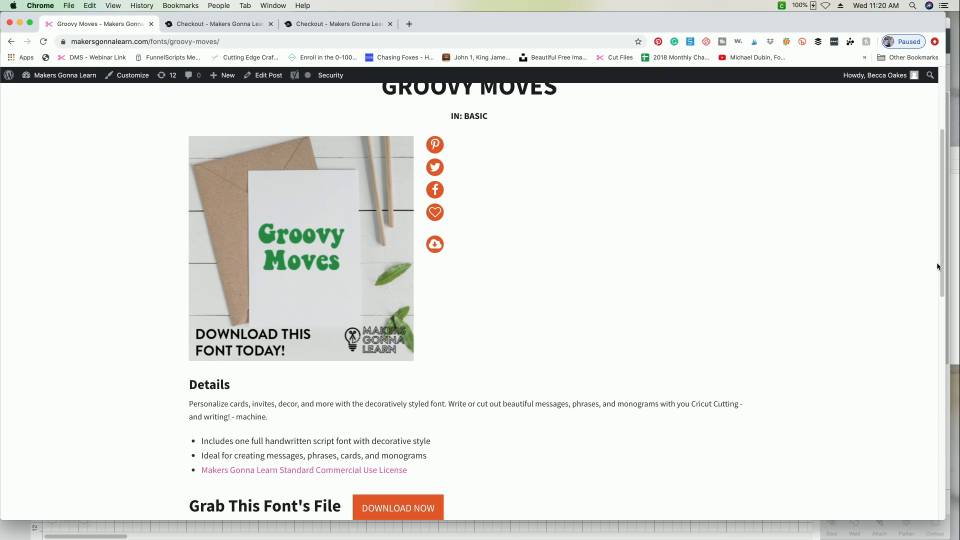
mouse_move(633, 384)
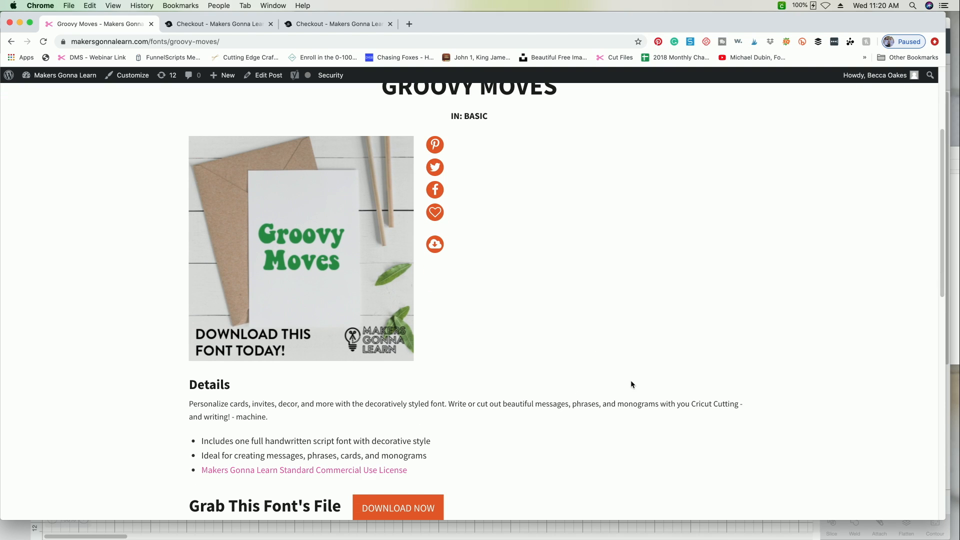
mouse_move(509, 399)
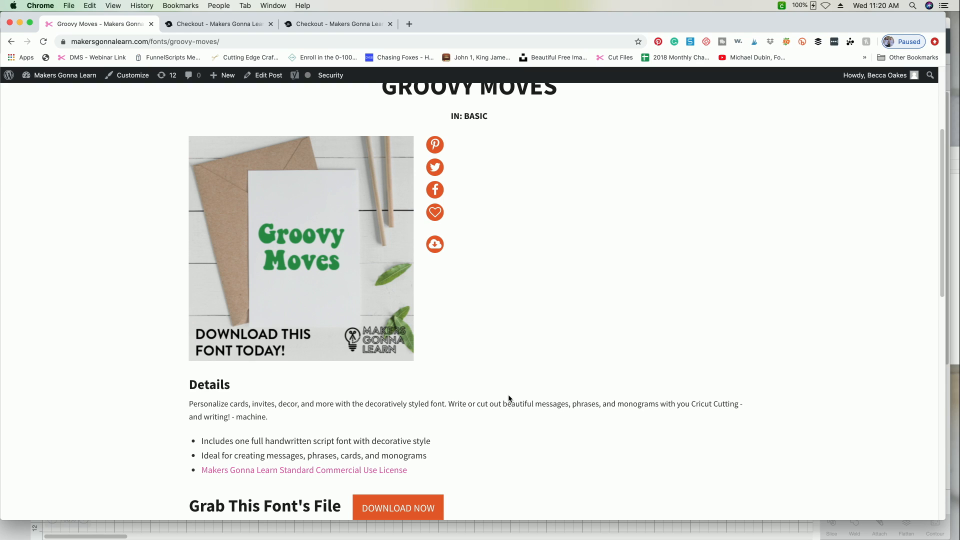
mouse_move(228, 456)
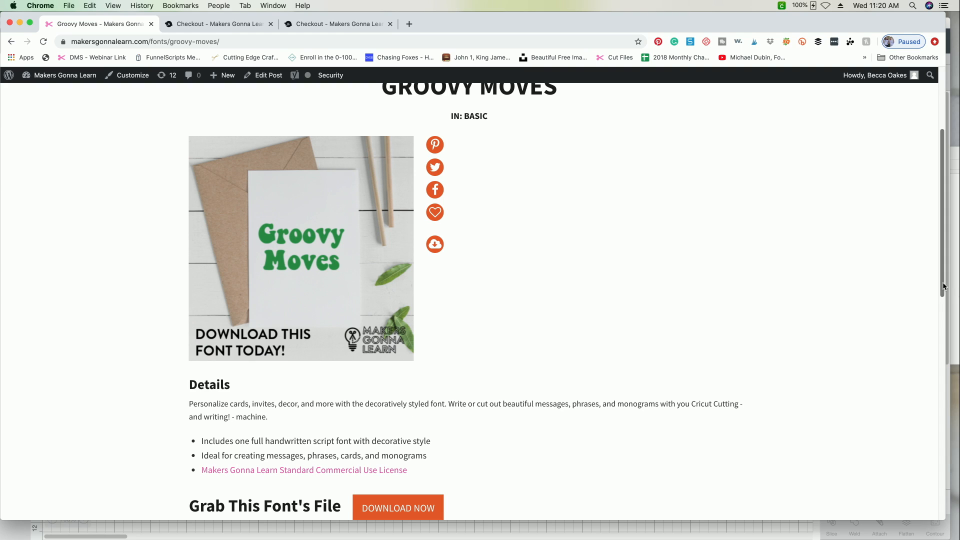
right_click(478, 300)
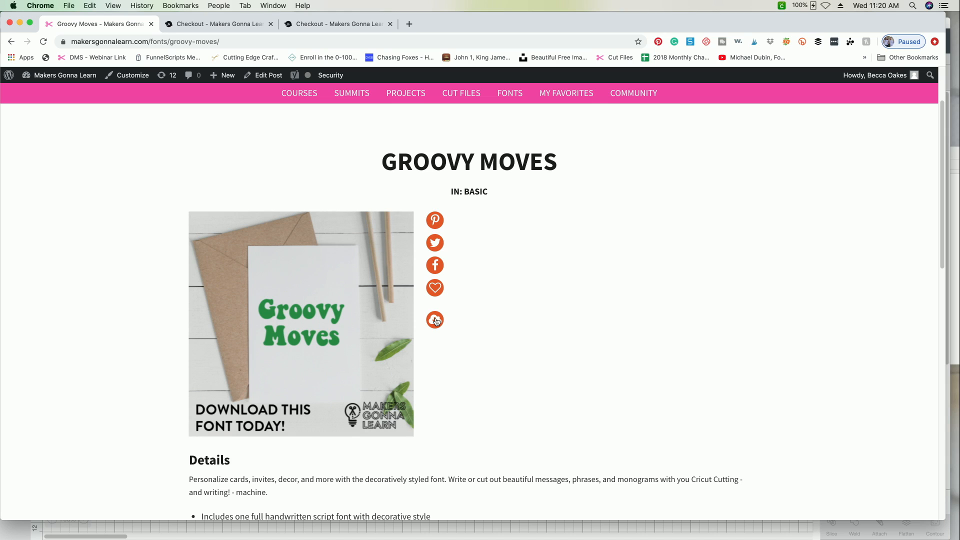
Download the Groovy Moves font and open GroovyMoves.otf from Downloads in a Font Book preview
click(435, 321)
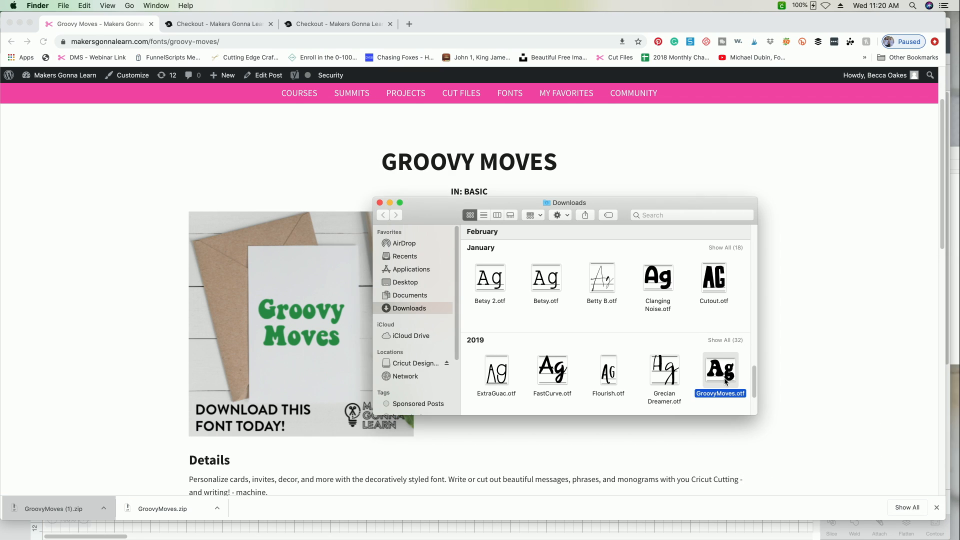
double_click(720, 369)
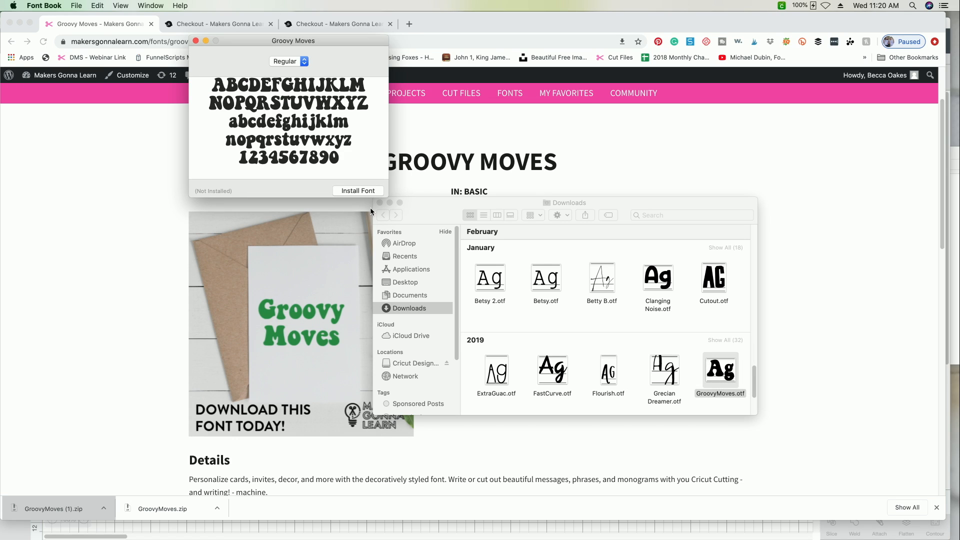
mouse_move(332, 40)
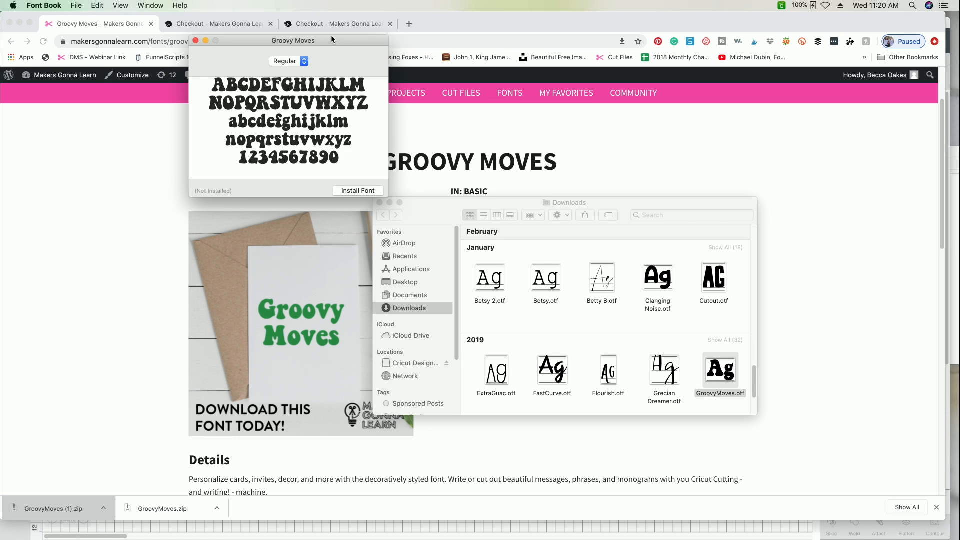
mouse_move(378, 191)
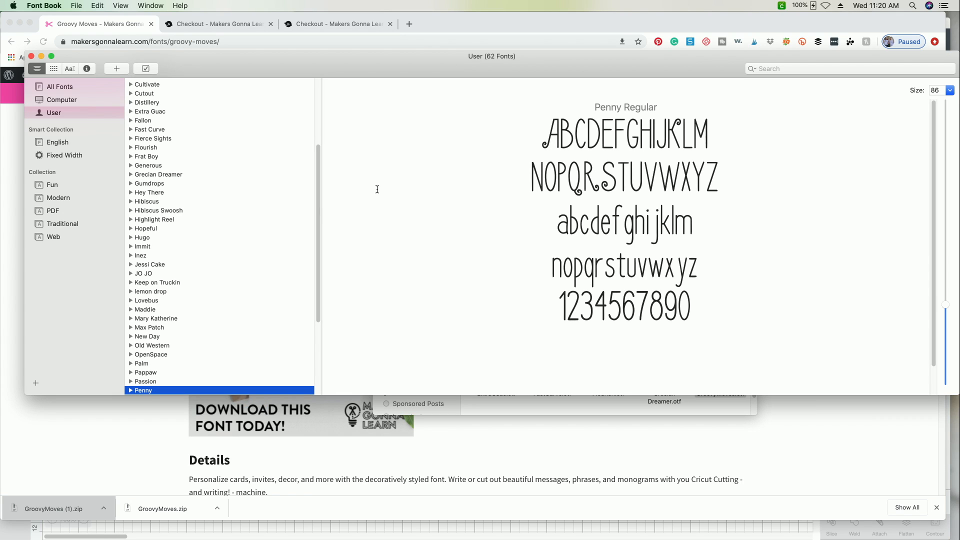
Select Groovy Moves in the User fonts list to preview its Regular style
click(154, 184)
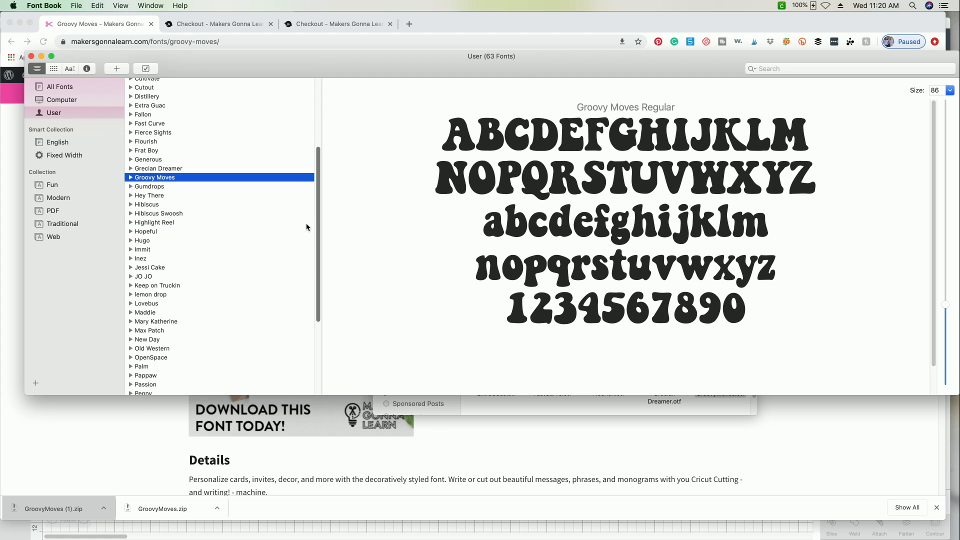
scroll(up, 3)
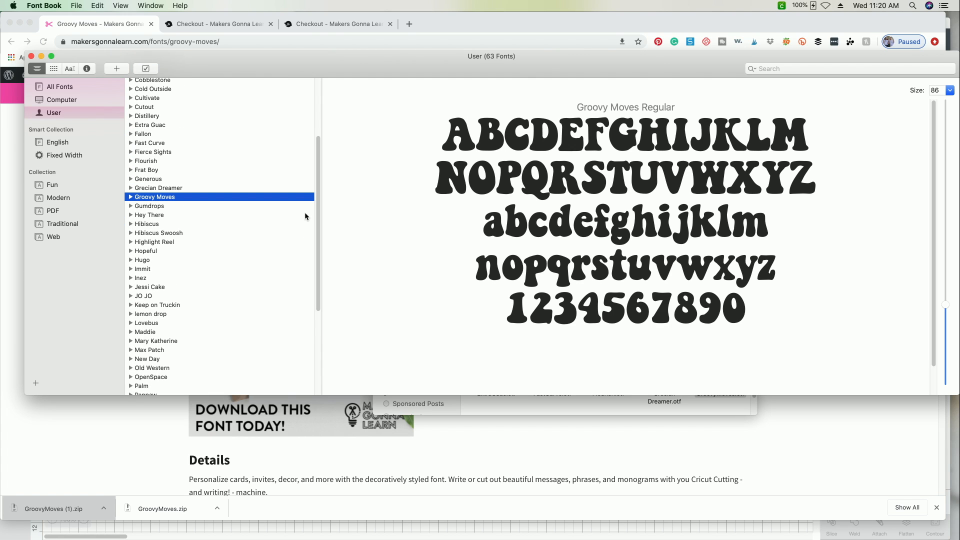
mouse_move(306, 216)
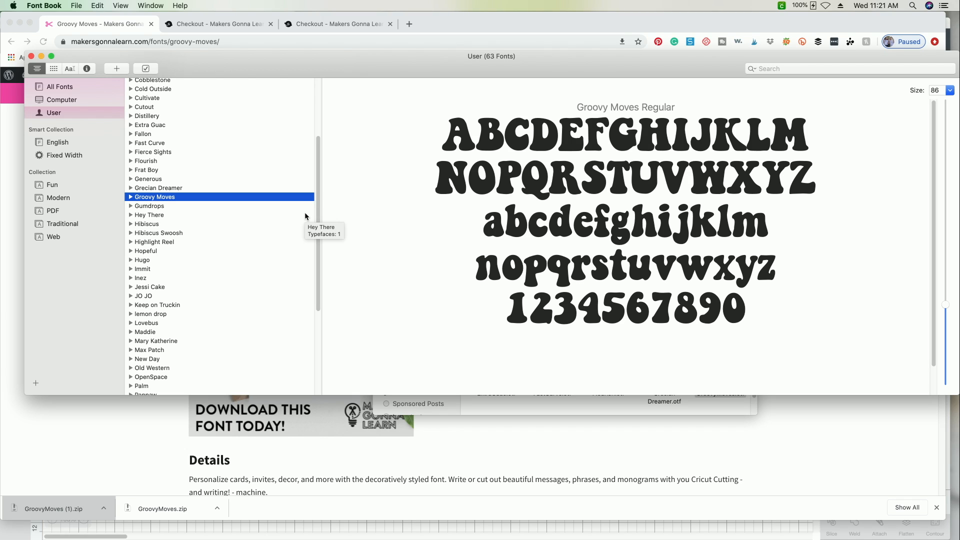
mouse_move(470, 521)
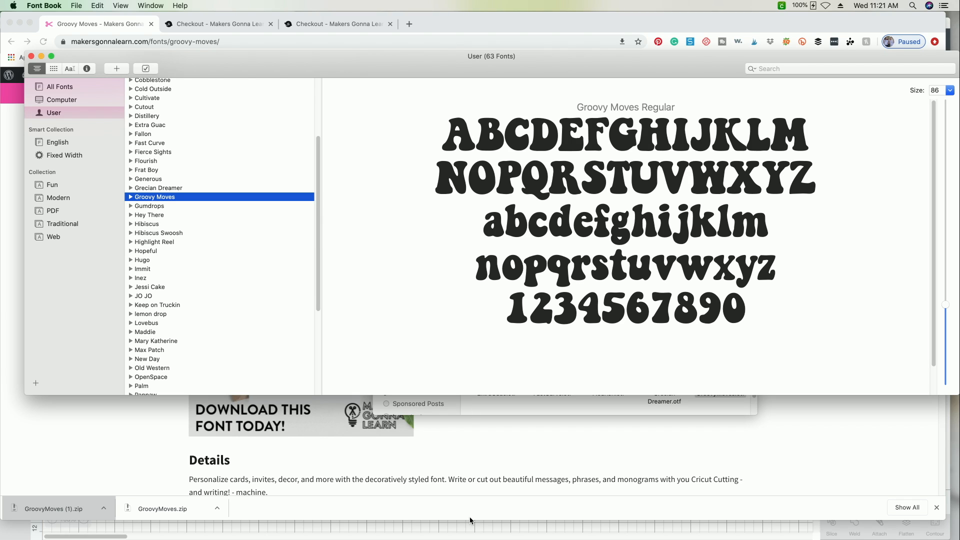
mouse_move(331, 530)
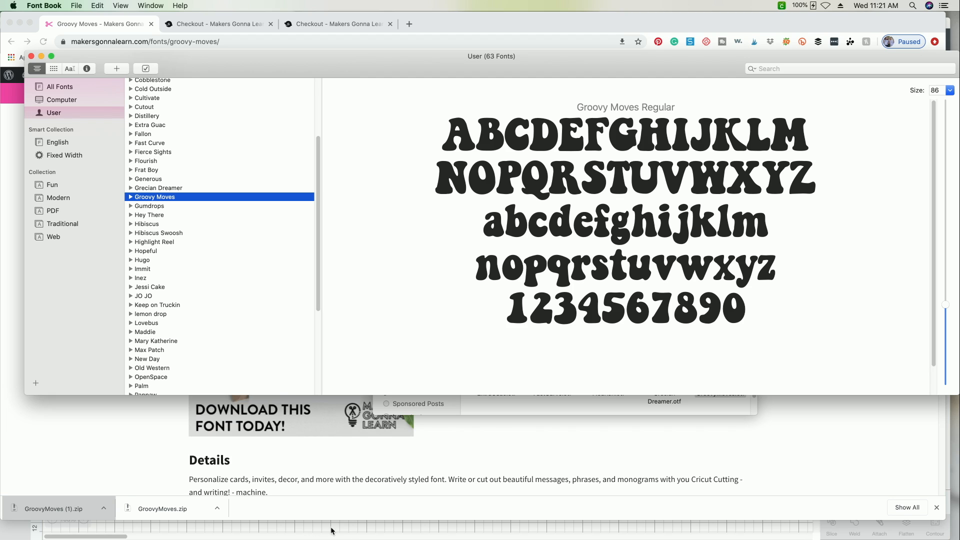
Return to the Design Space project and add an 'Oakes' text layer below the campers
click(369, 520)
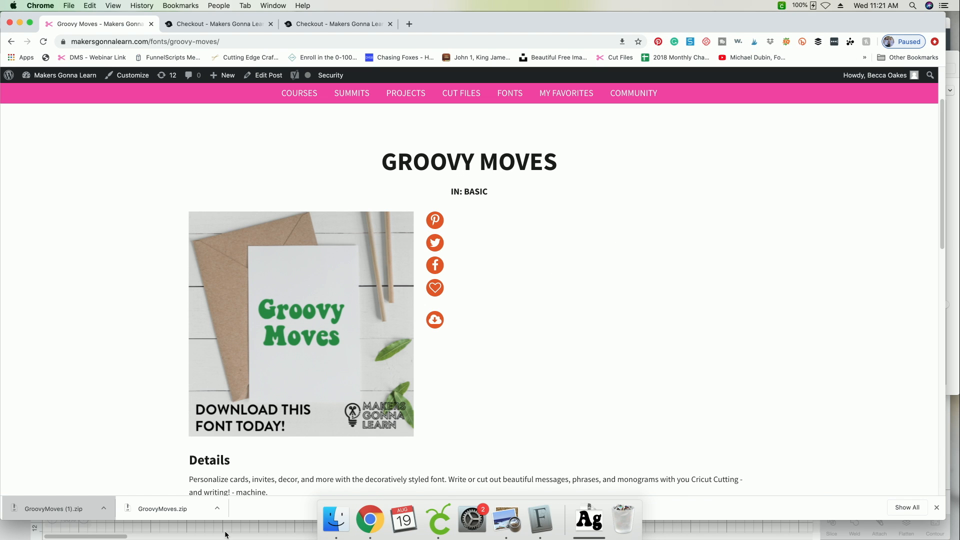
click(437, 522)
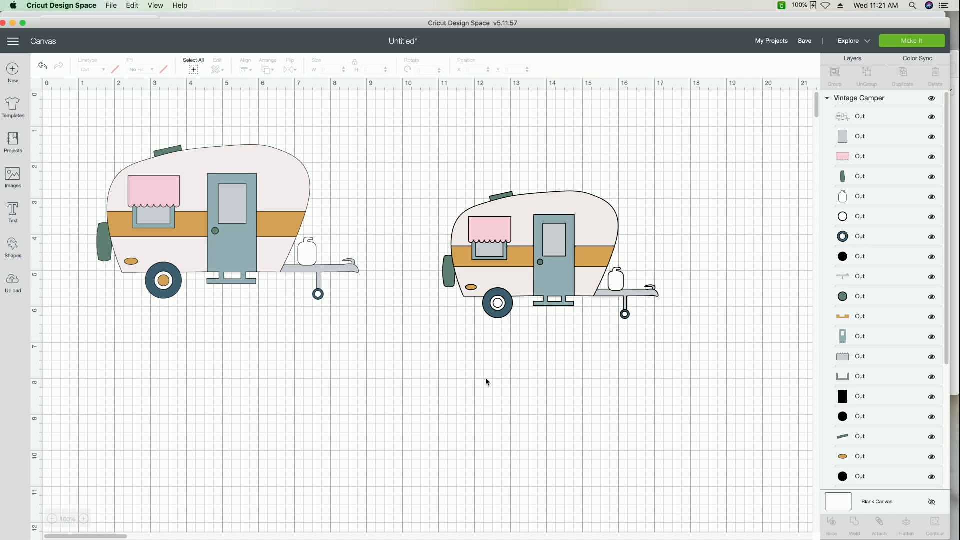
mouse_move(607, 320)
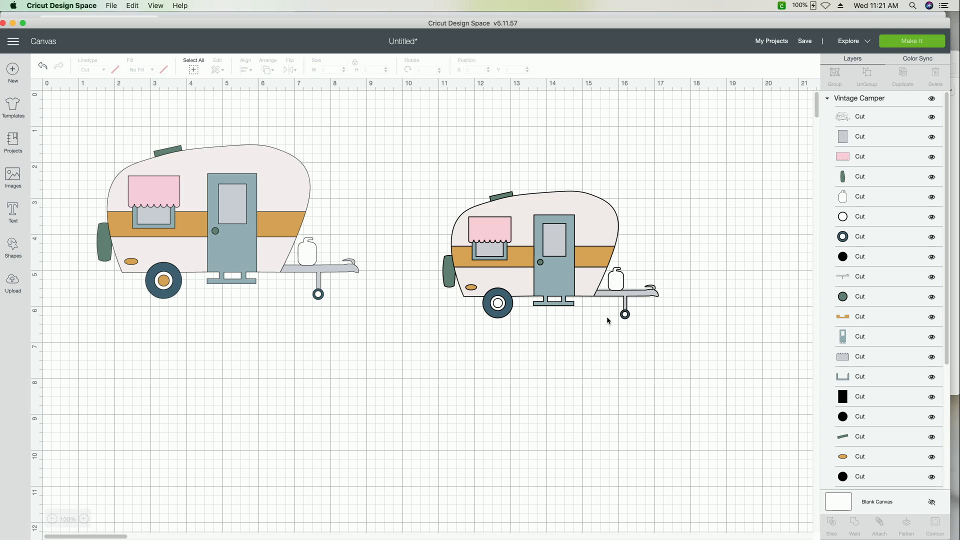
mouse_move(568, 329)
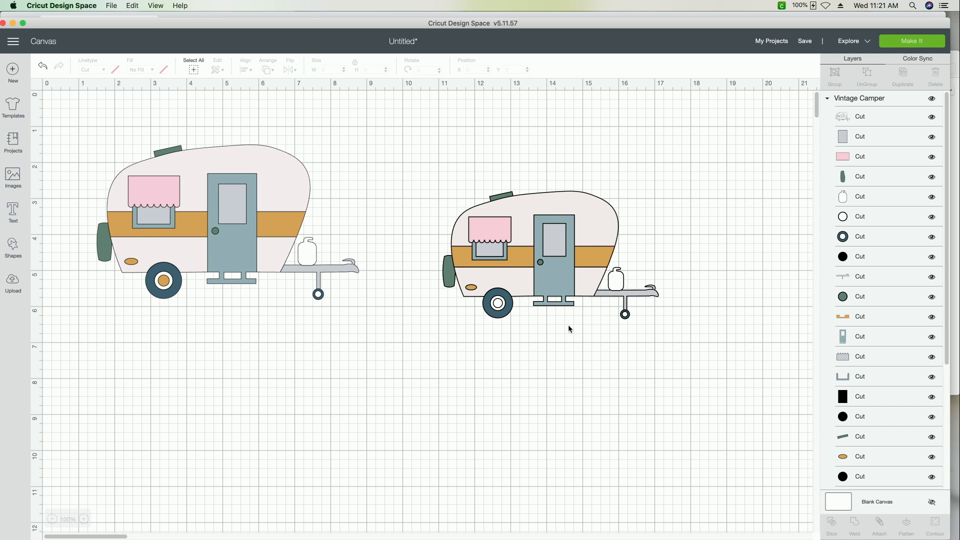
click(13, 211)
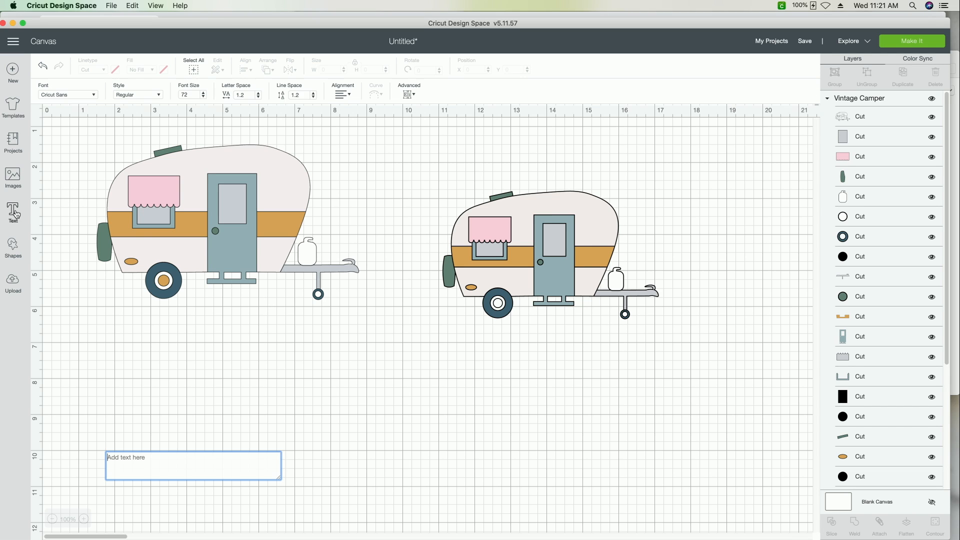
text(Oakes)
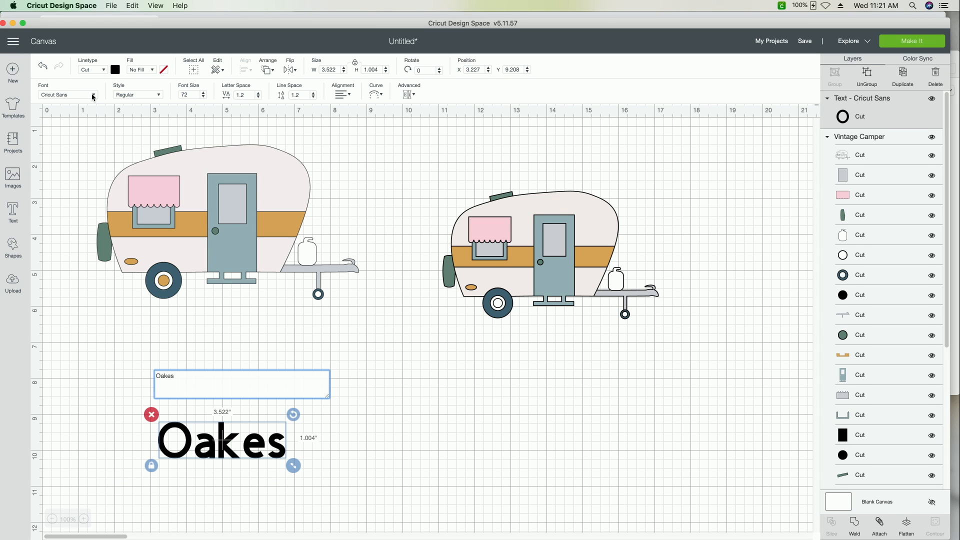
Search the font list for 'groo' and leave it without choosing, Groovy Moves not yet offered
click(92, 94)
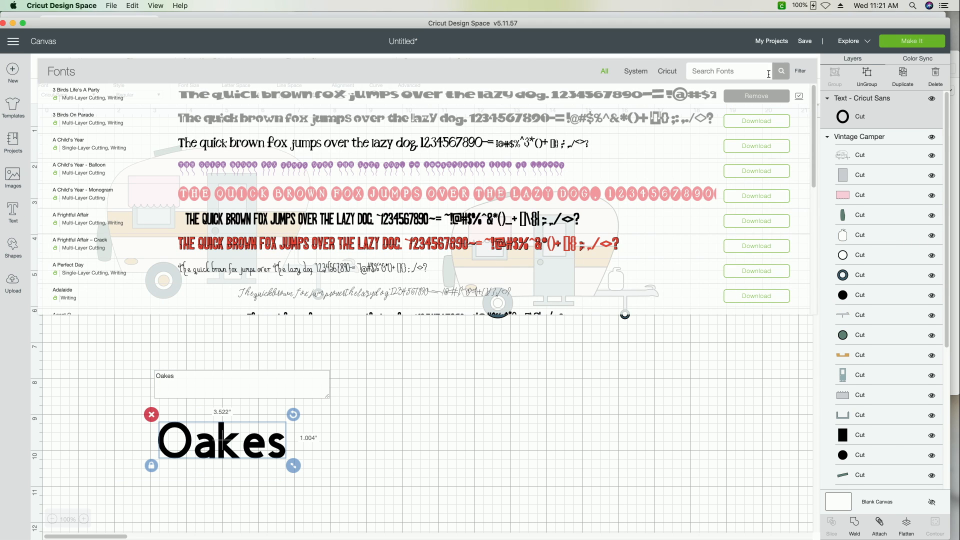
text(groo)
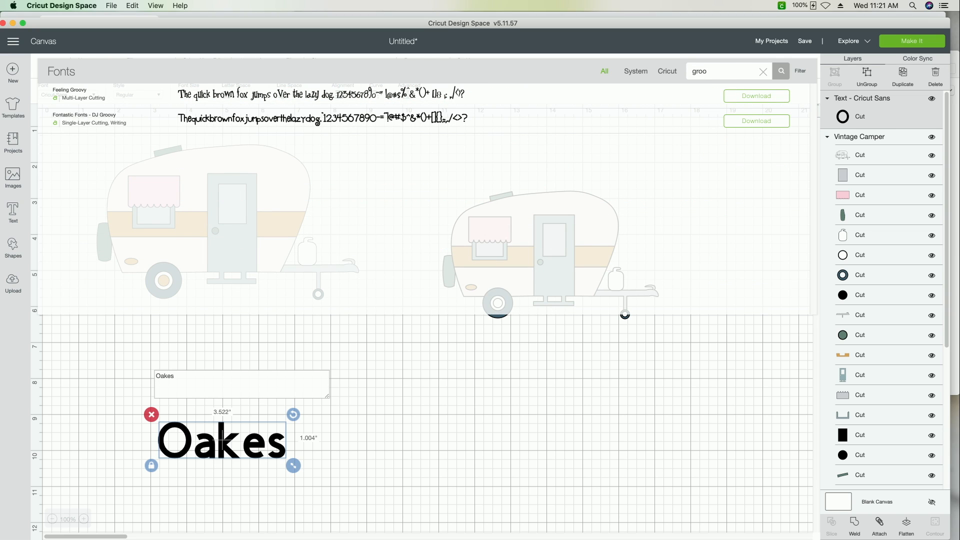
click(519, 420)
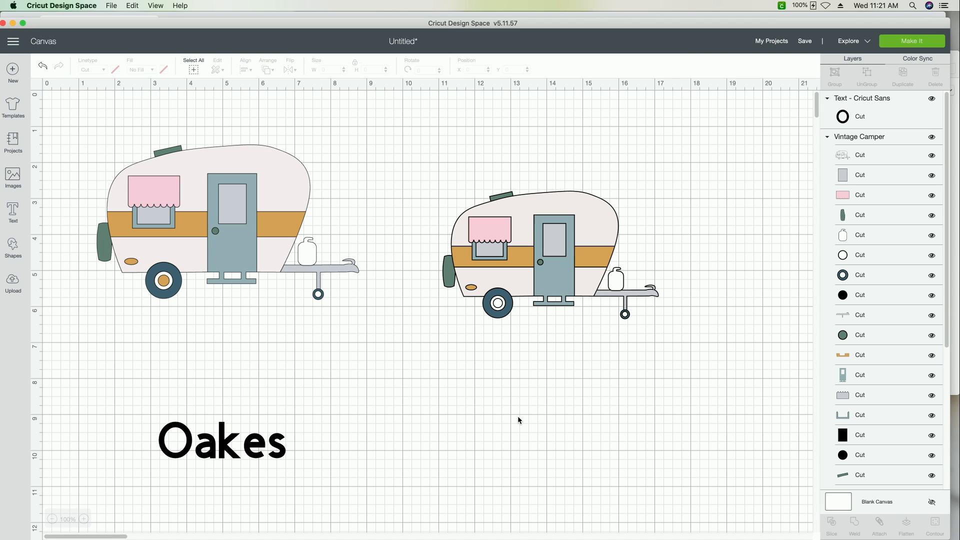
Save the project as 'camper' and quit Cricut Design Space
click(804, 41)
text(camper)
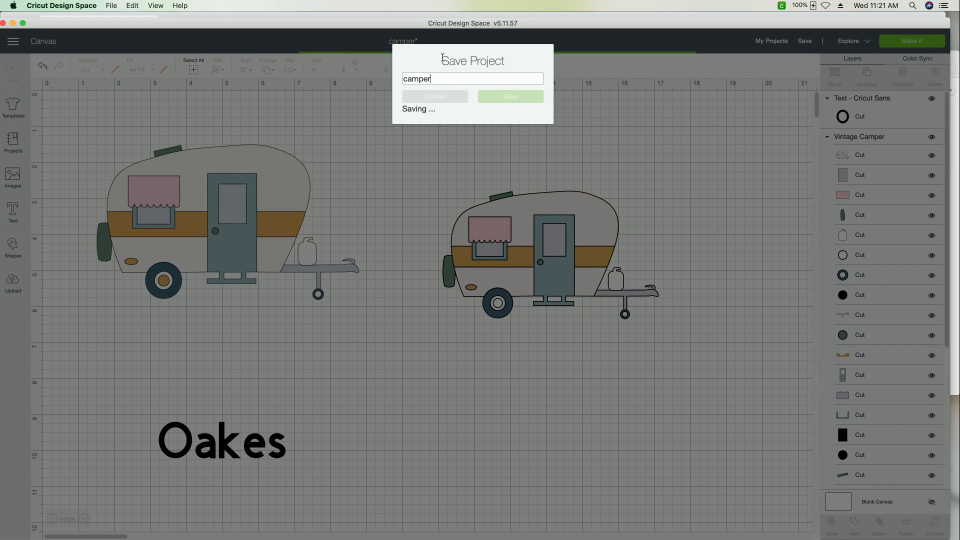
click(509, 96)
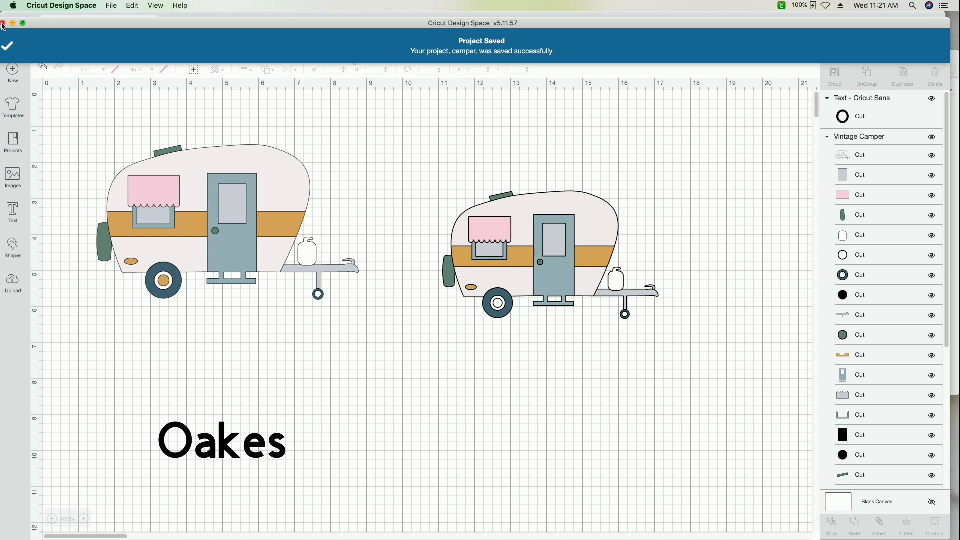
click(4, 23)
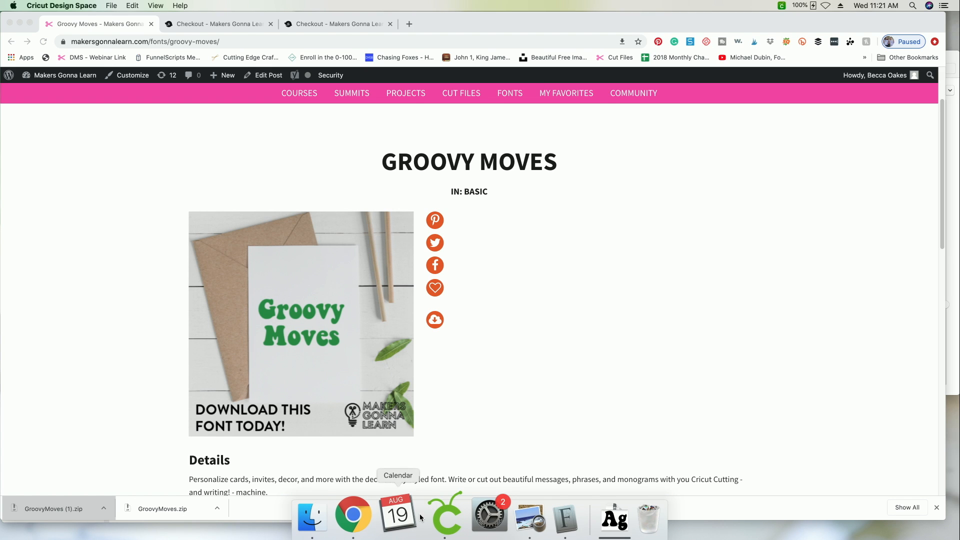
Relaunch Design Space and reopen the saved camper project on the canvas via Customize
click(448, 517)
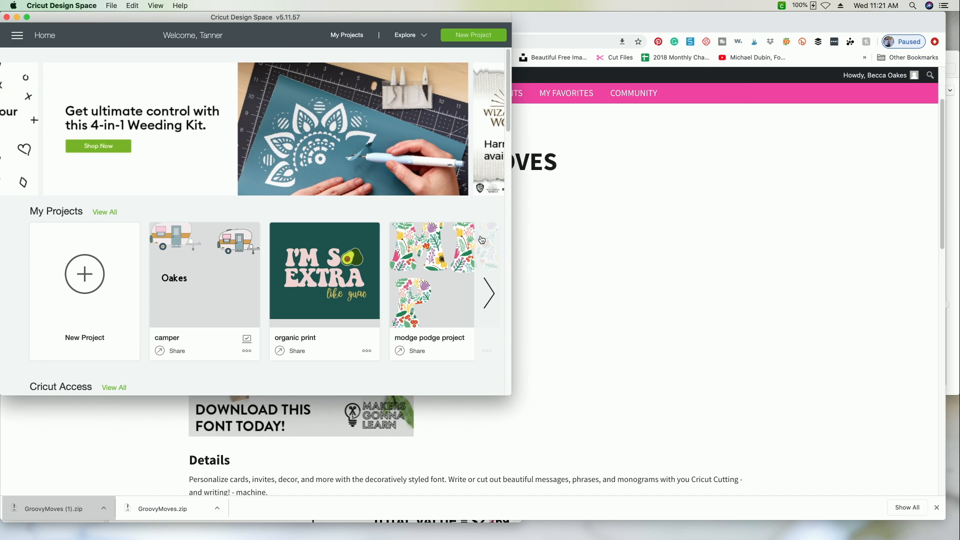
mouse_move(511, 398)
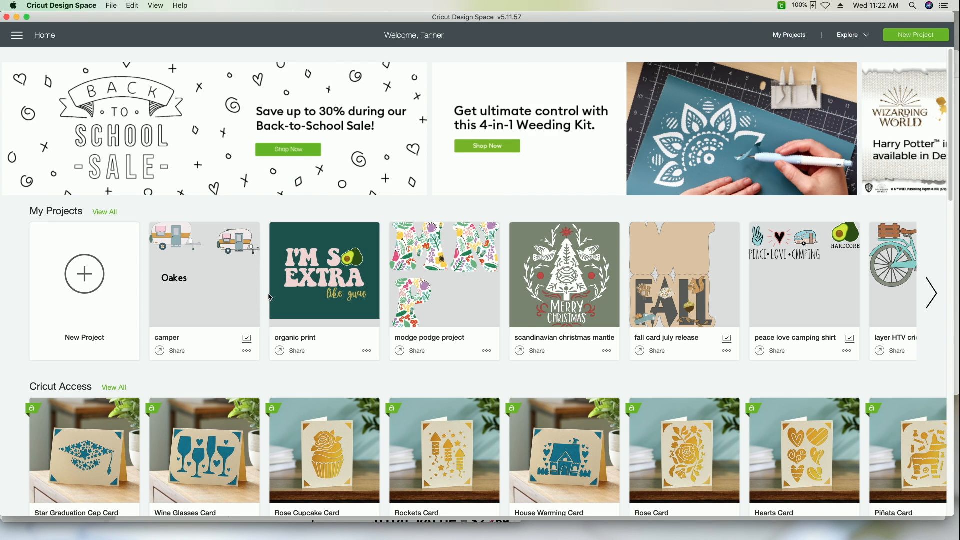
click(204, 274)
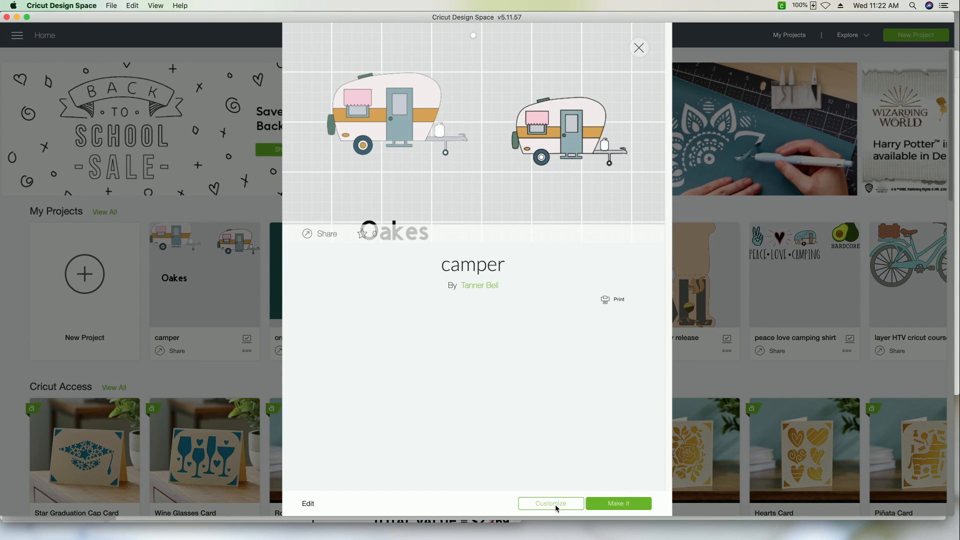
click(550, 503)
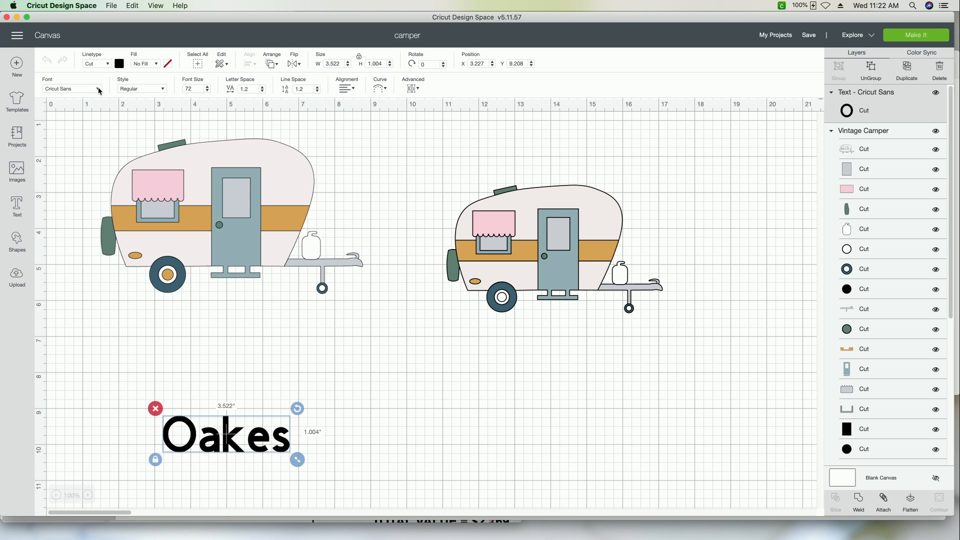
Filter the Oakes text's font list by 'groo', now showing Groovy Moves among the results
click(73, 89)
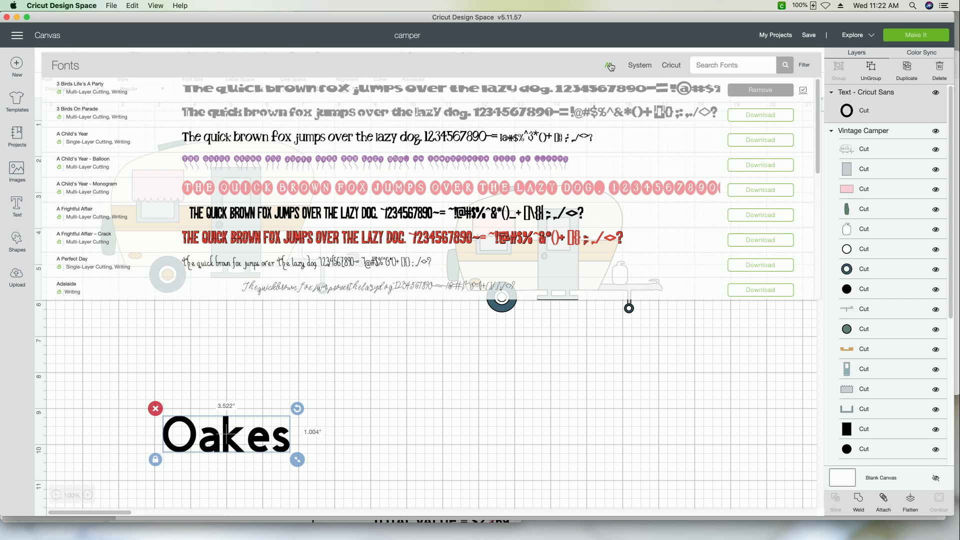
text(groo)
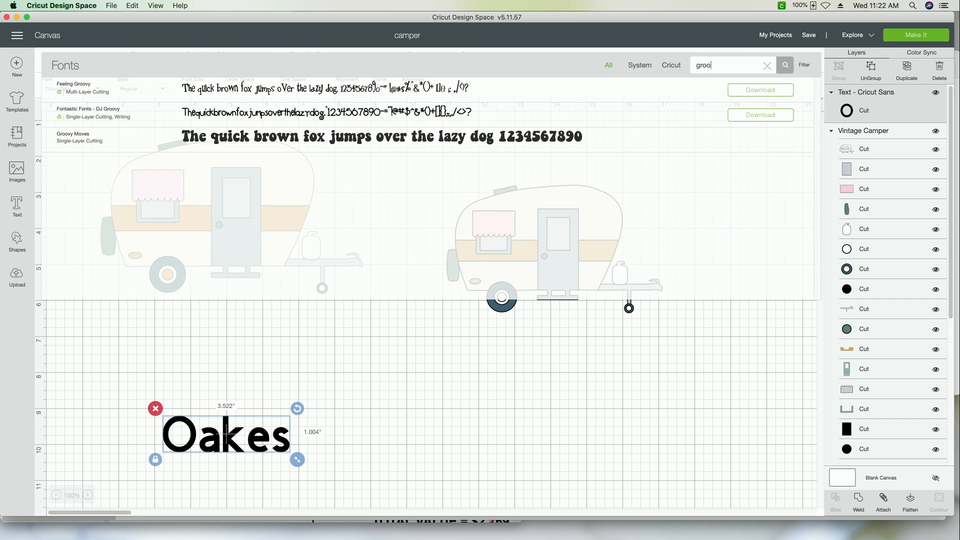